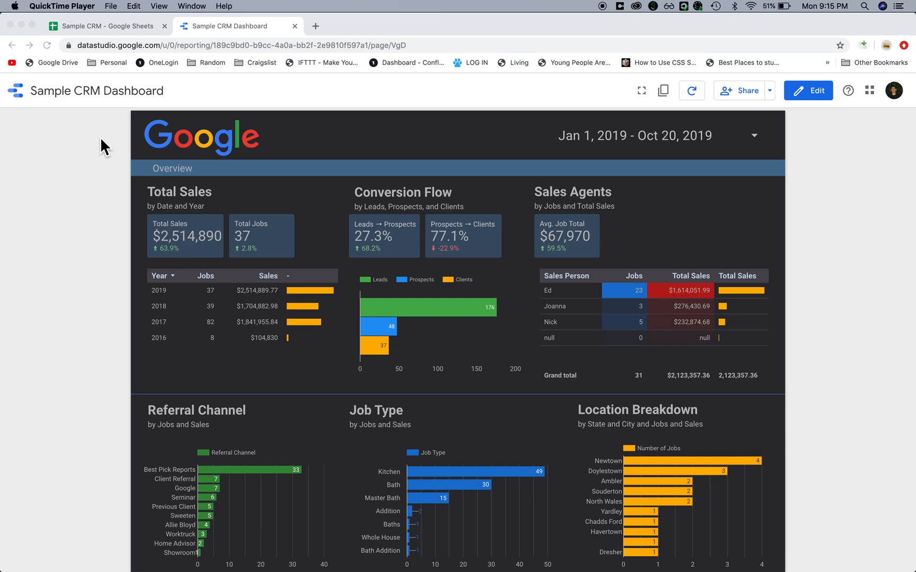
mouse_move(400, 347)
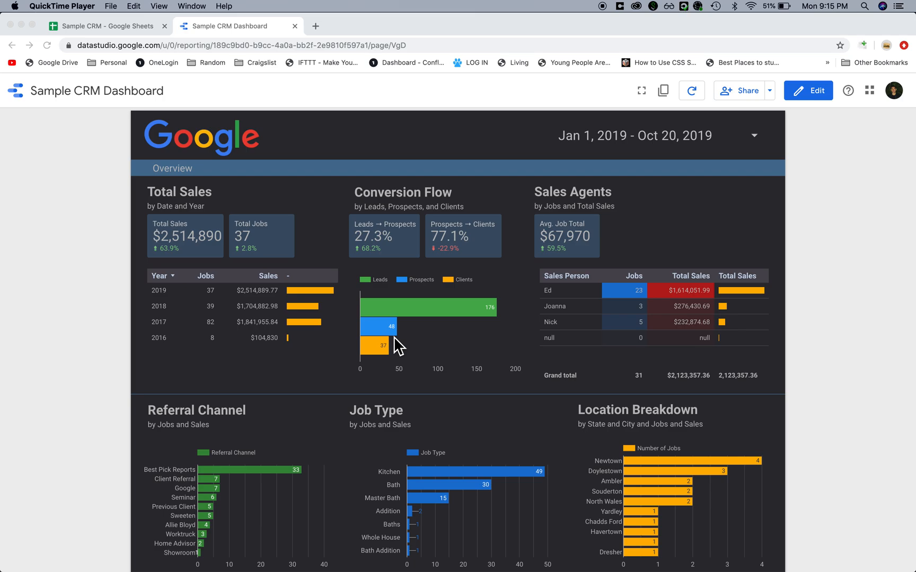
Bring up the Sample CRM spreadsheet's Data sheet and scroll through the job rows
click(88, 27)
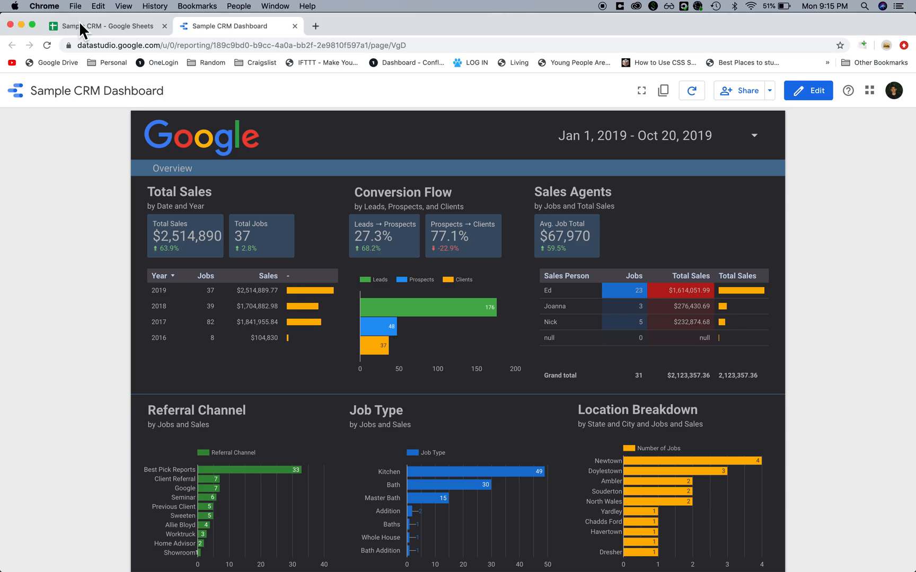
click(105, 25)
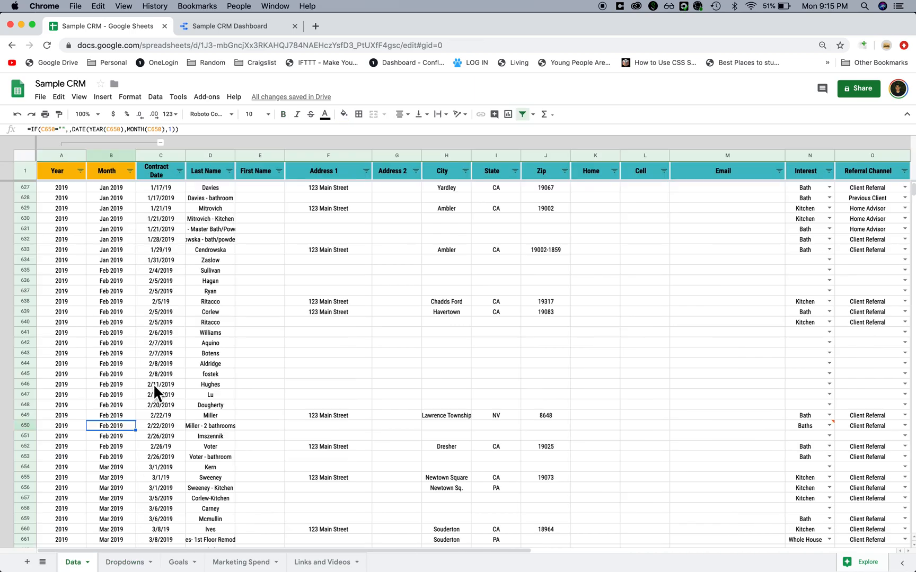
scroll(up, 3)
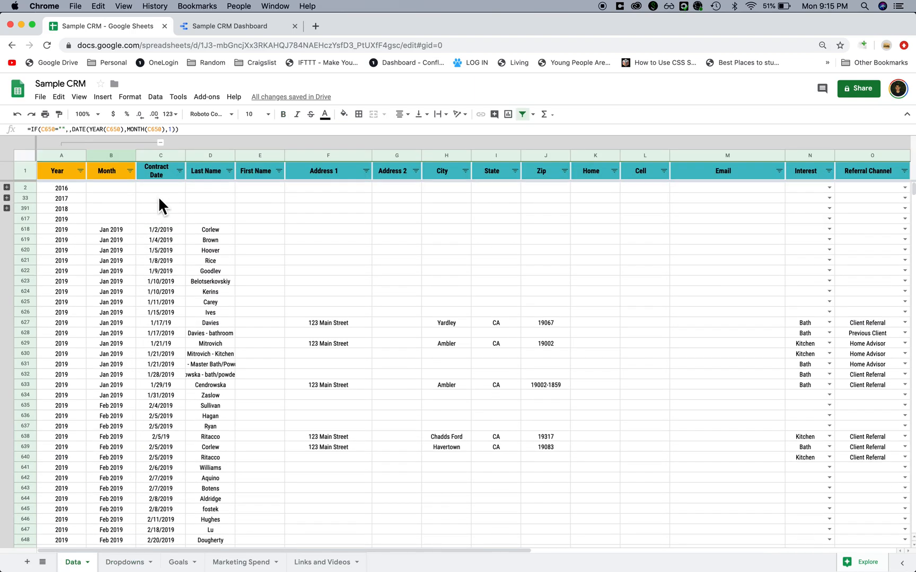
scroll(down, 3)
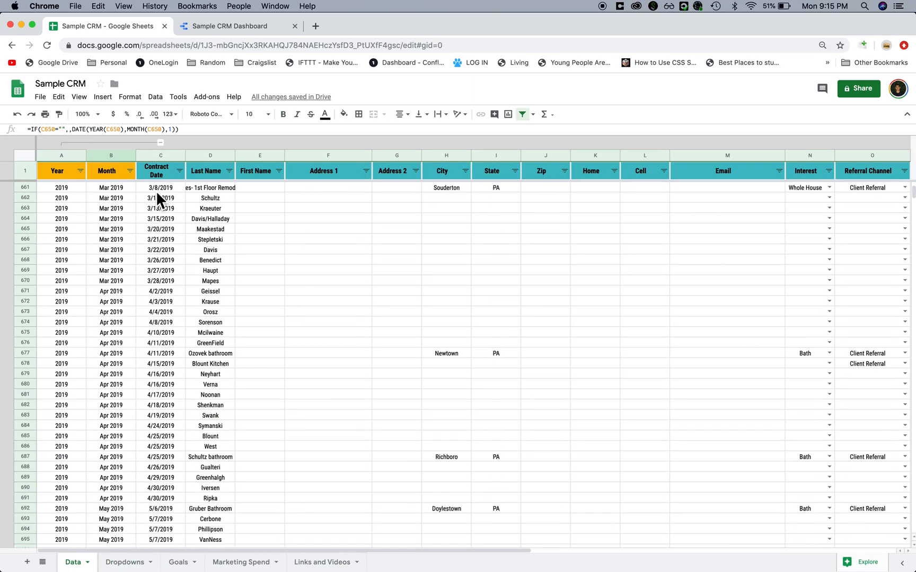
scroll(up, 3)
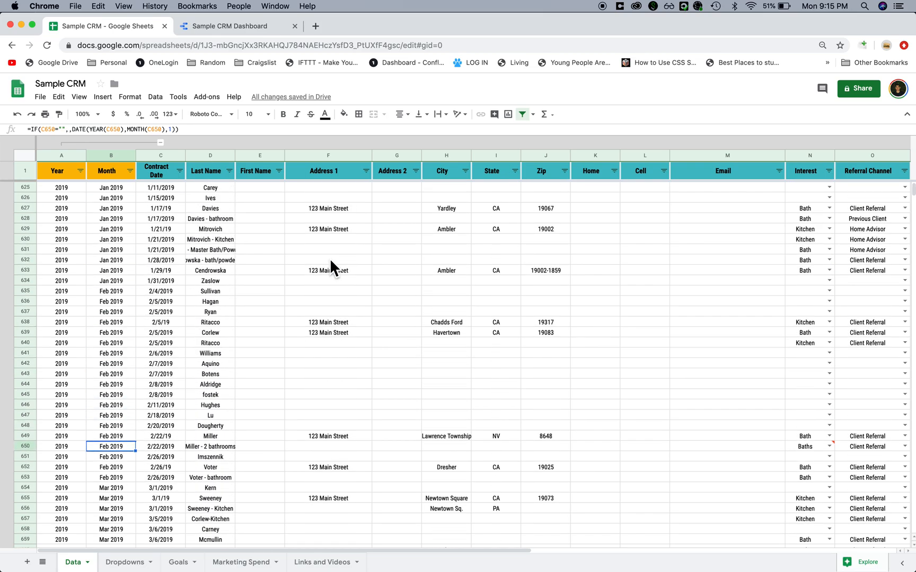
scroll(down, 3)
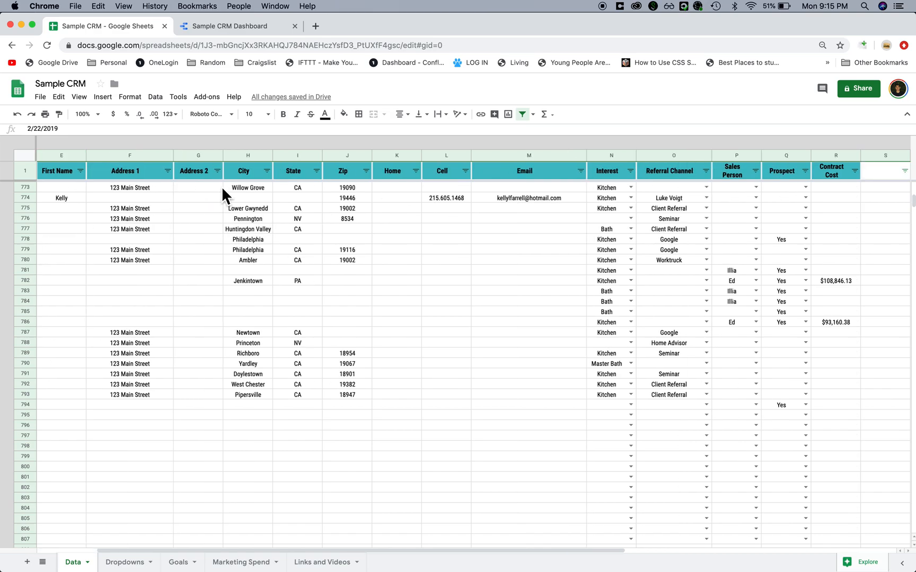
mouse_move(554, 205)
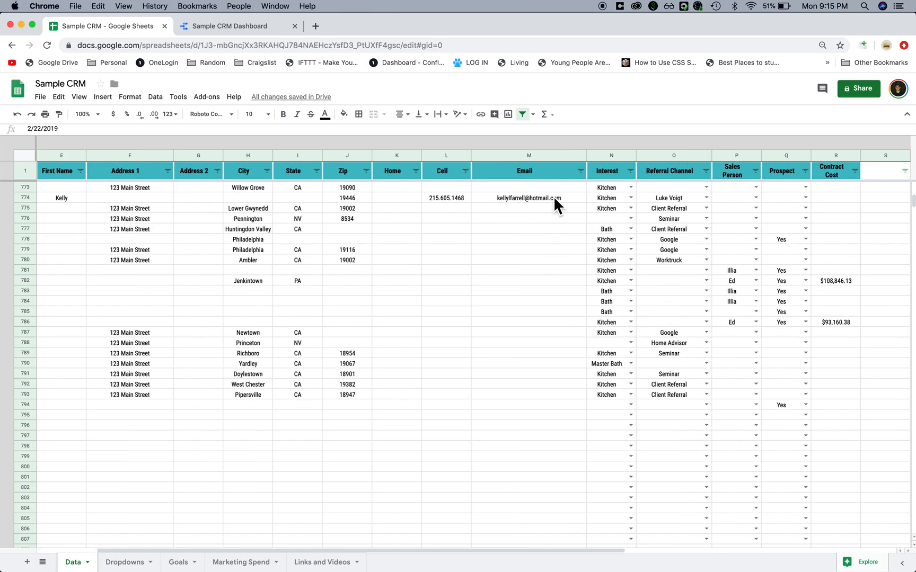
mouse_move(724, 331)
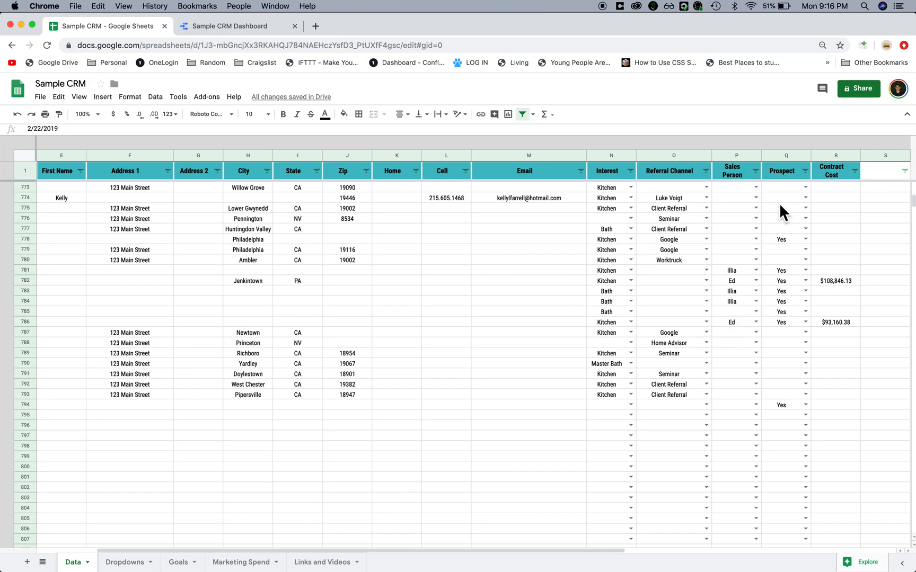
mouse_move(777, 256)
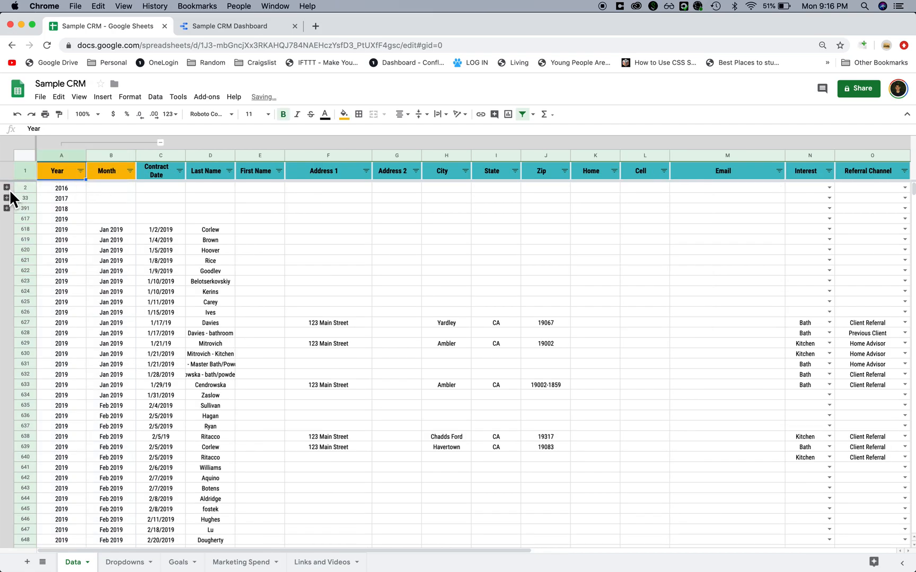
Select the collapsed 2017 row, the 2019 year row and a January 2019 contract date
click(7, 187)
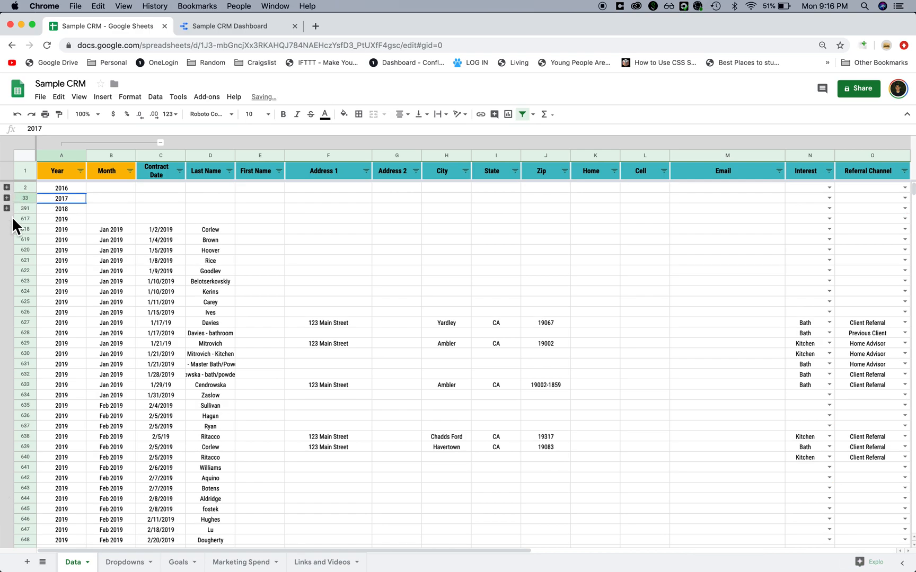
click(62, 209)
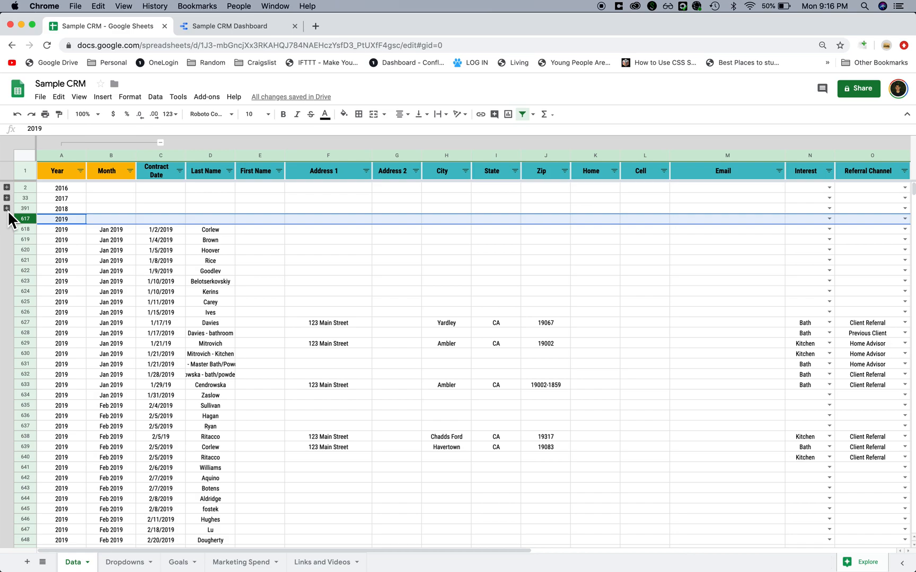
click(162, 260)
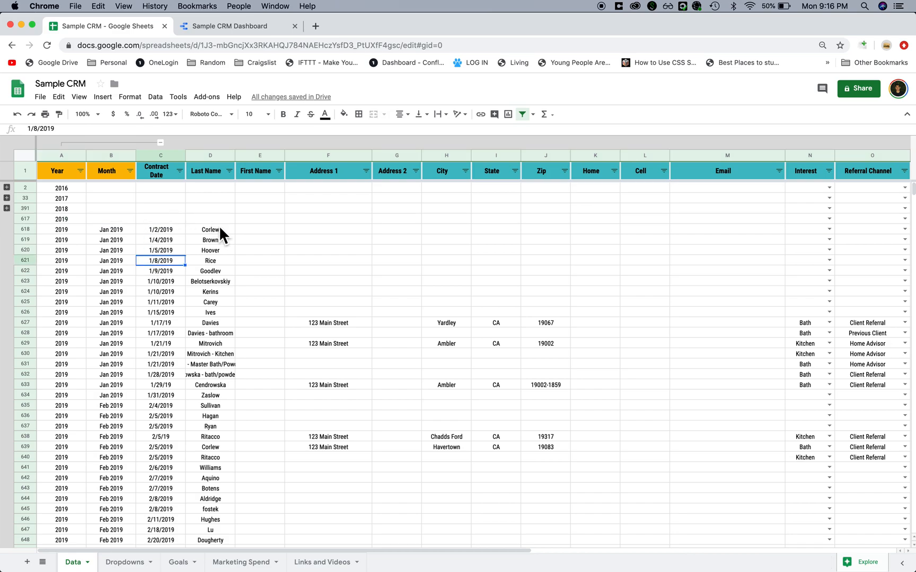
View the Dropdowns sheet of list values, then the Data sheet's referral channel choices
click(123, 563)
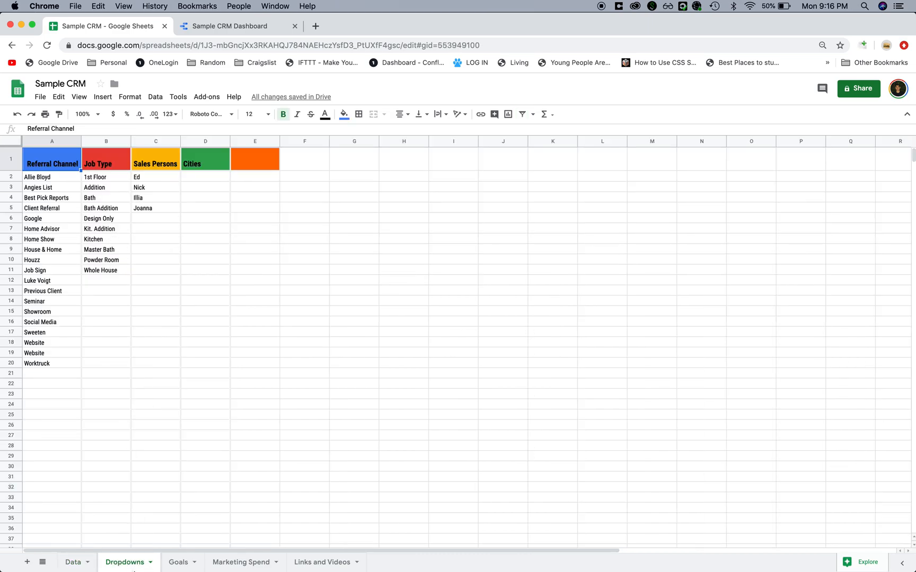
click(72, 562)
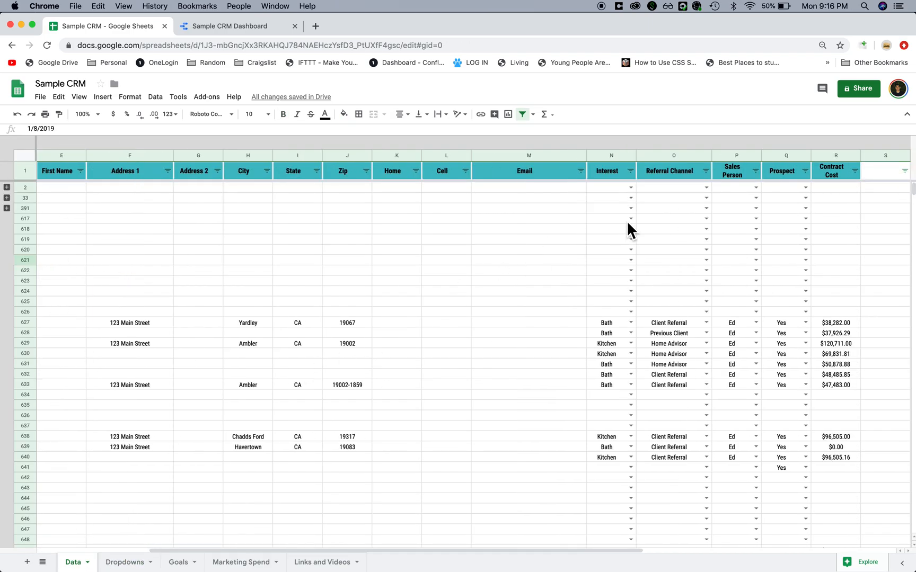
click(706, 197)
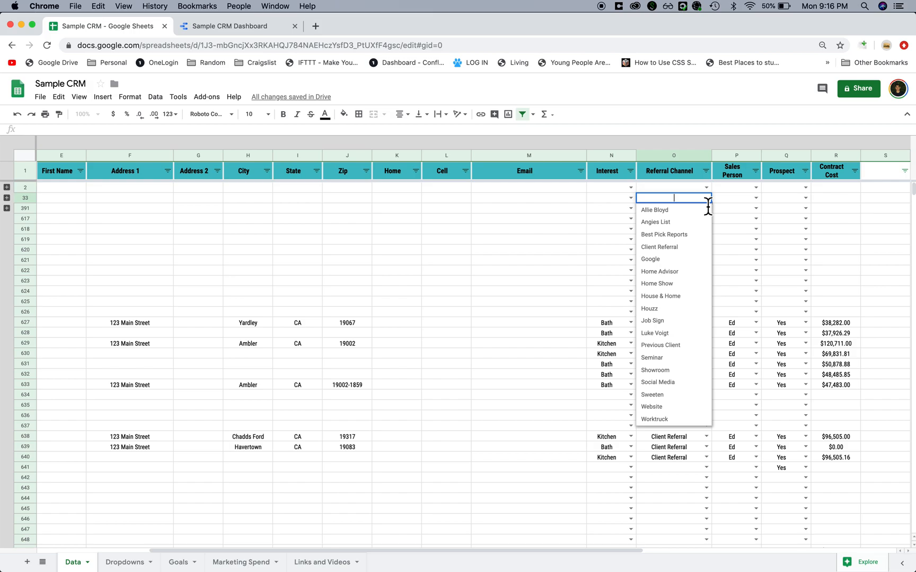
View the Goals sheet, then land on the Marketing Spend sheet of monthly channel costs
click(178, 563)
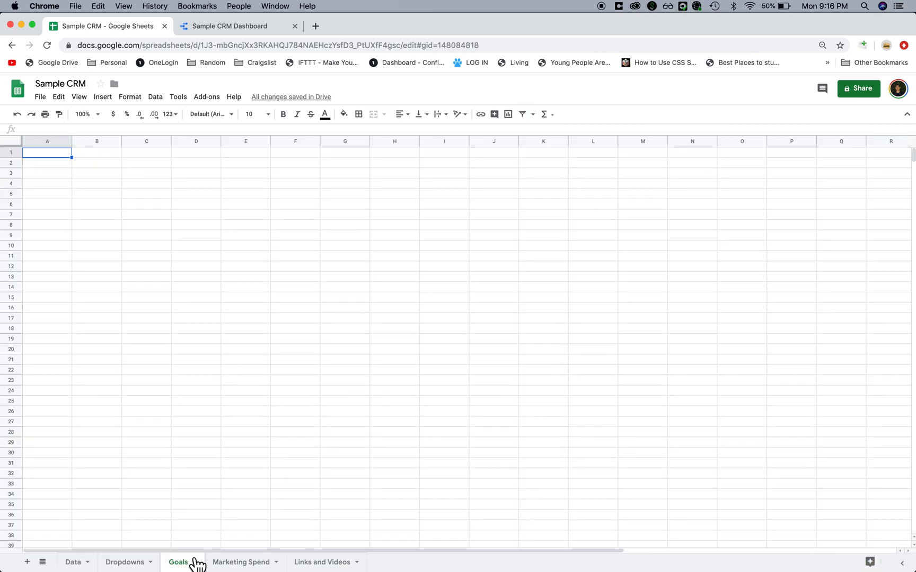
click(240, 562)
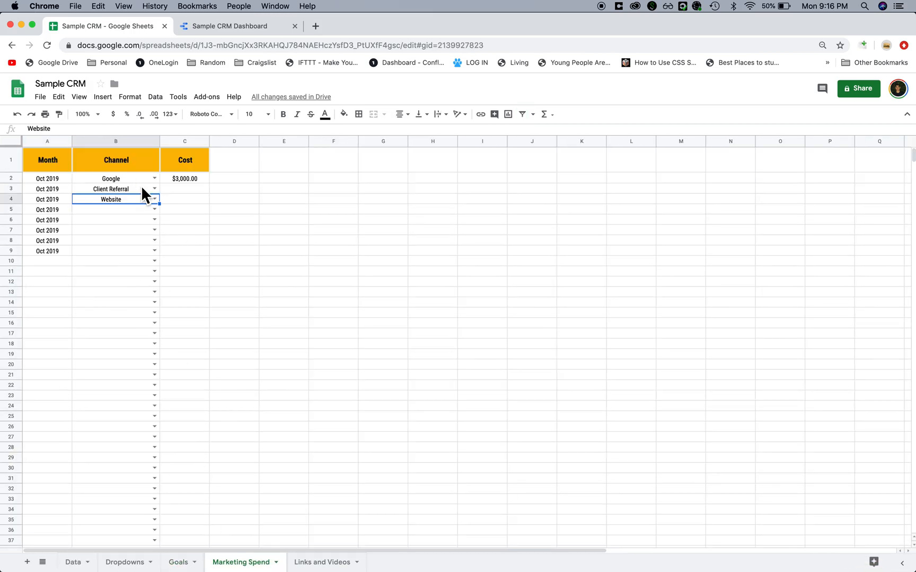
click(233, 364)
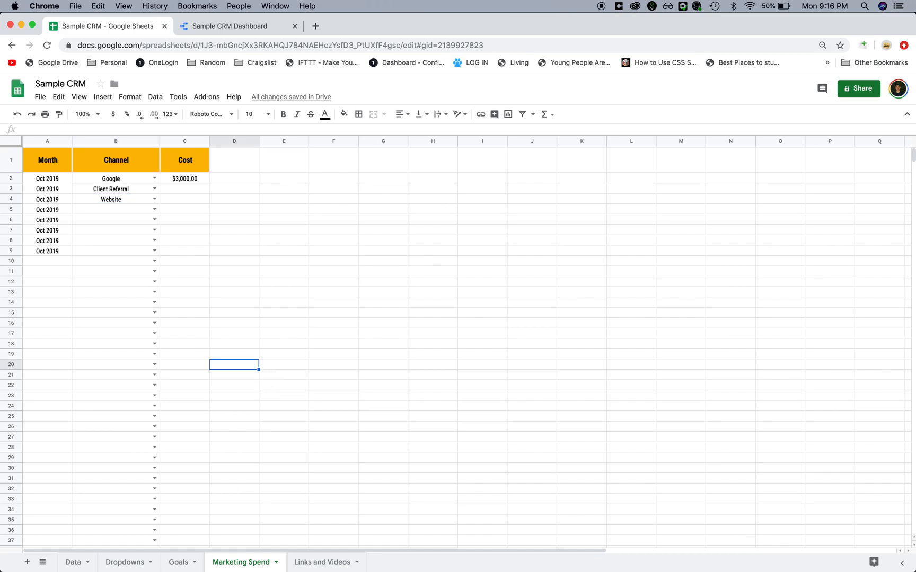
Flip between the CRM spreadsheet's 2019 jobs and the Sample CRM Dashboard, ending on the dashboard
click(233, 25)
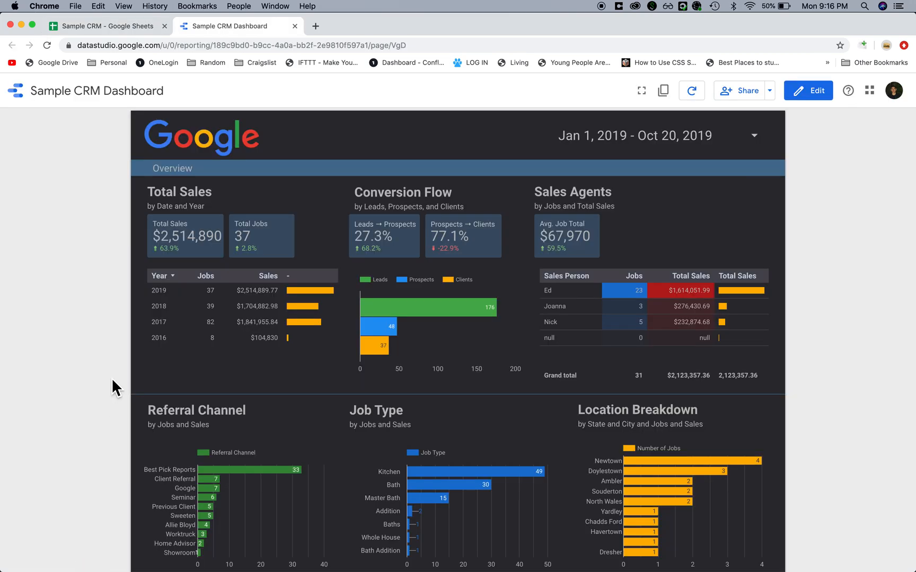
click(105, 26)
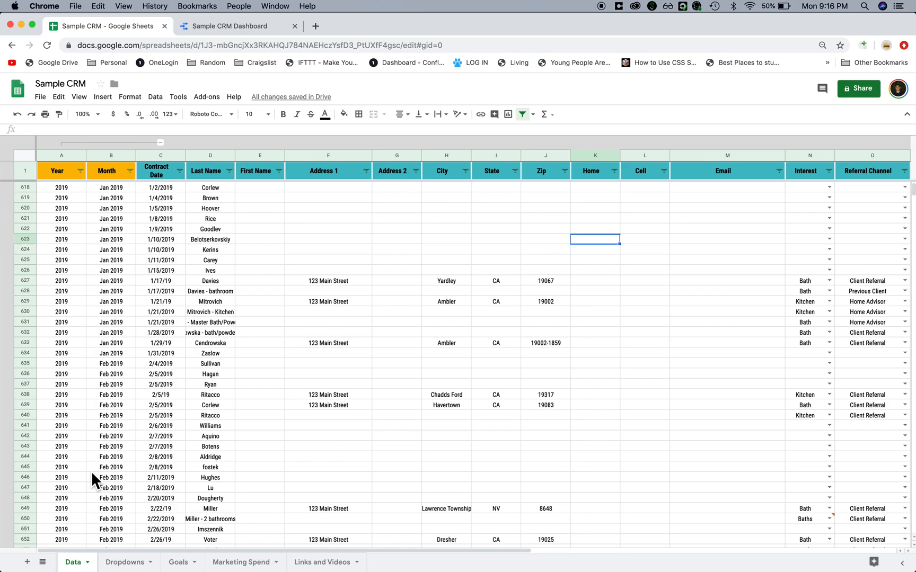
scroll(down, 3)
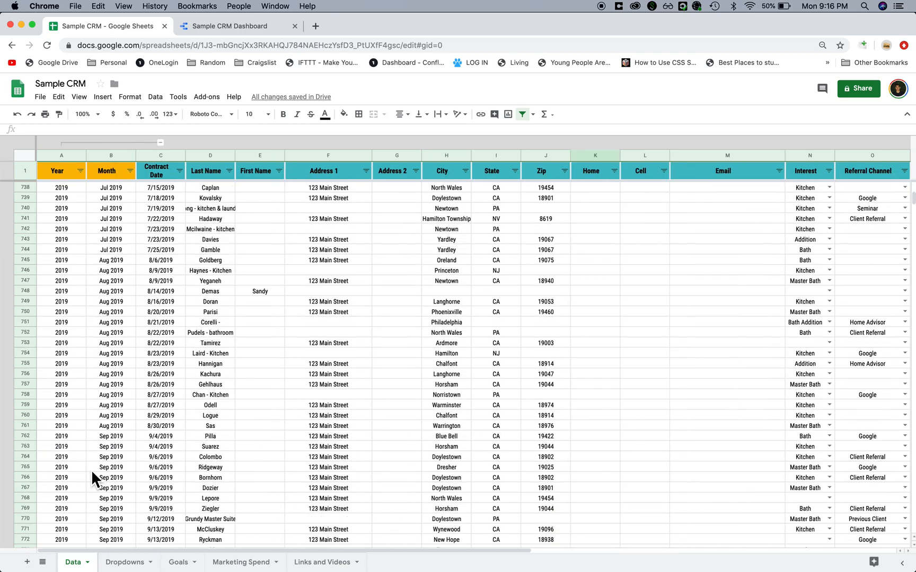
click(233, 25)
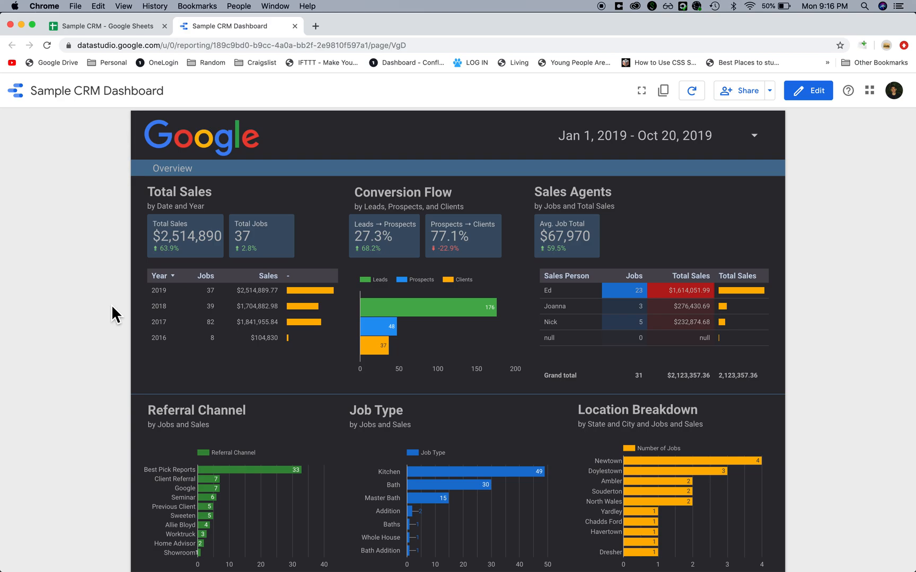
click(105, 26)
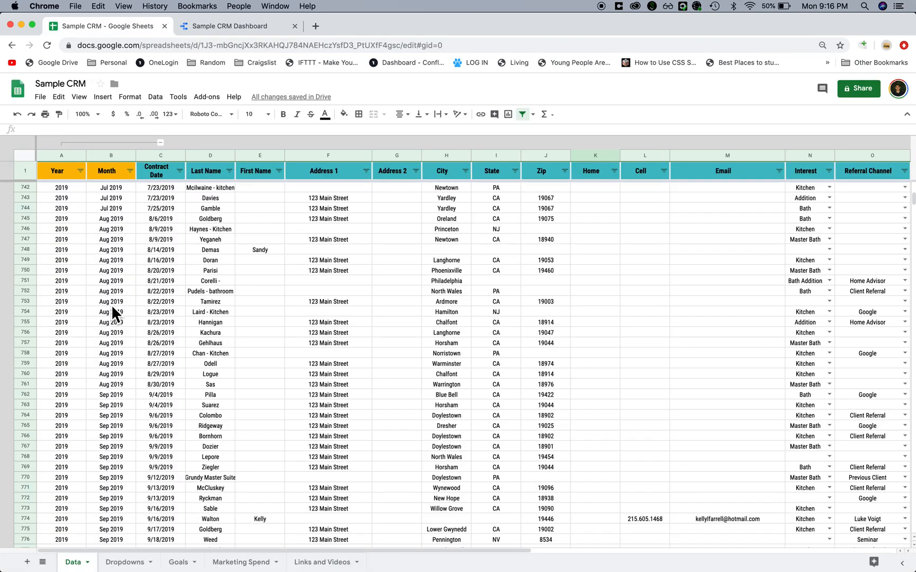
click(237, 25)
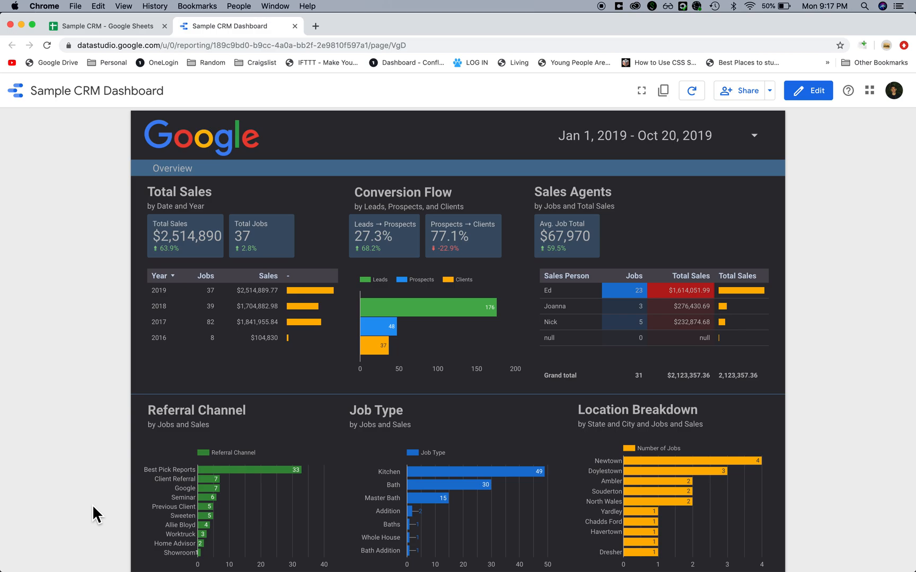
mouse_move(54, 244)
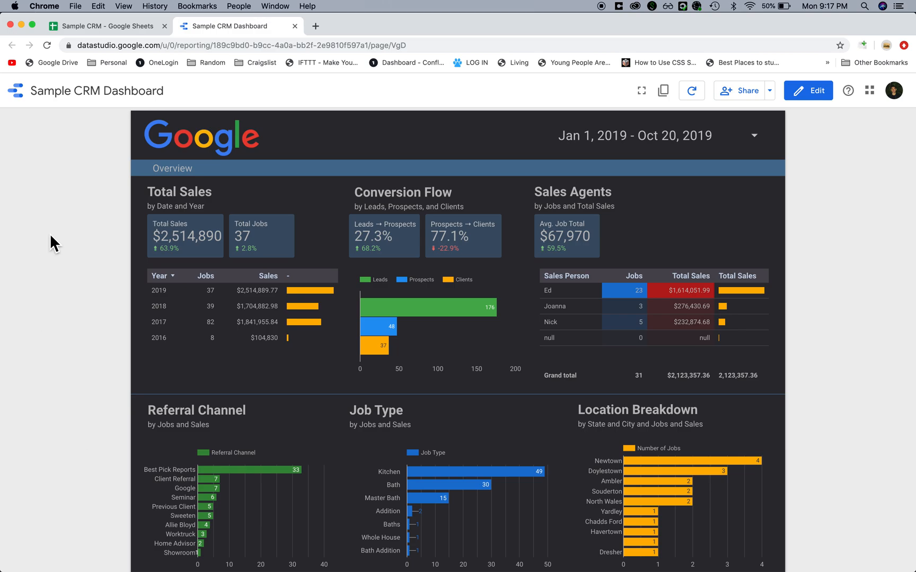
Apply the last 30 days range, Sep 21–Oct 20, 2019, showing $202,007 from 2 jobs
click(636, 136)
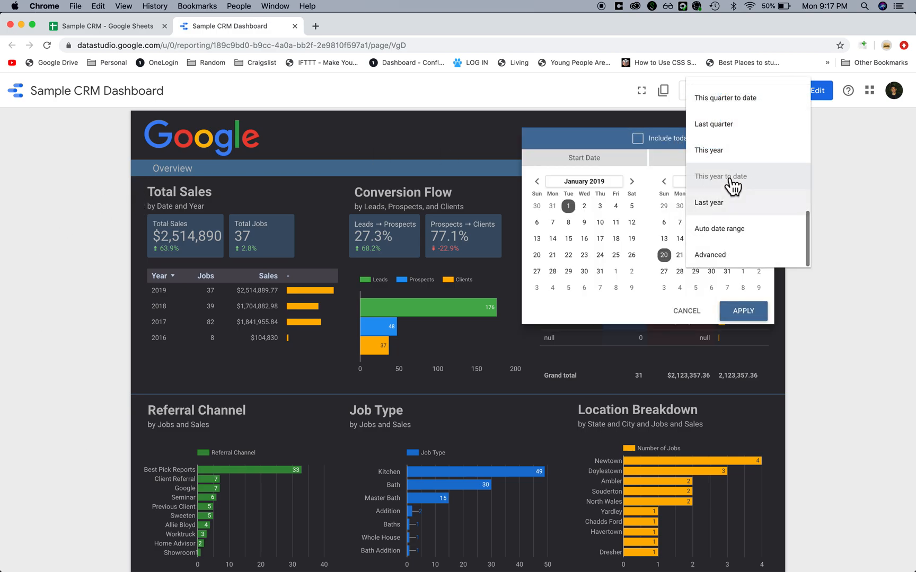
mouse_move(713, 144)
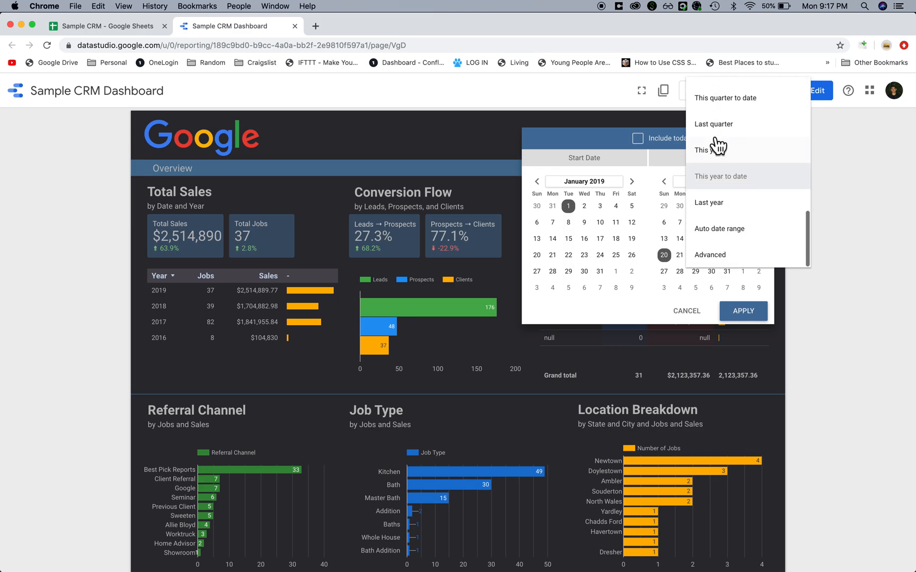
scroll(up, 3)
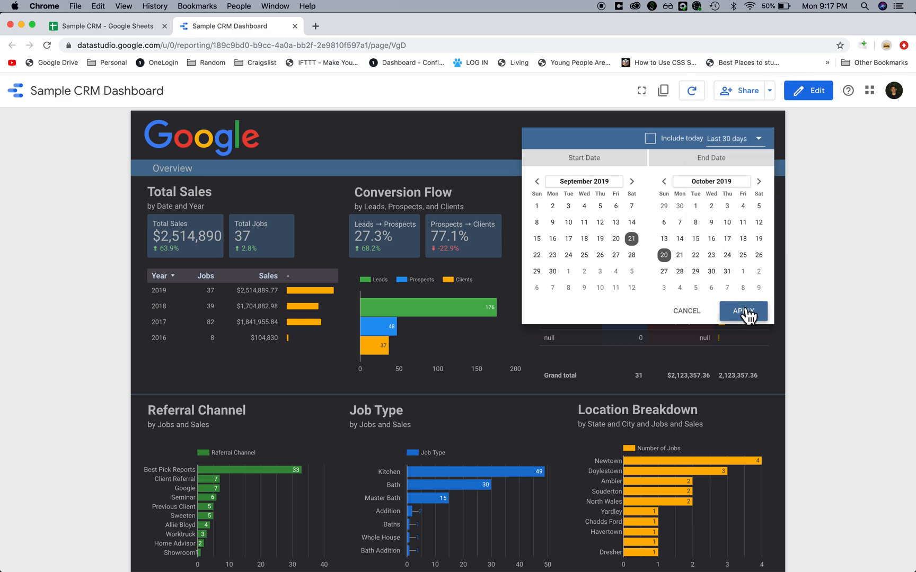
click(743, 311)
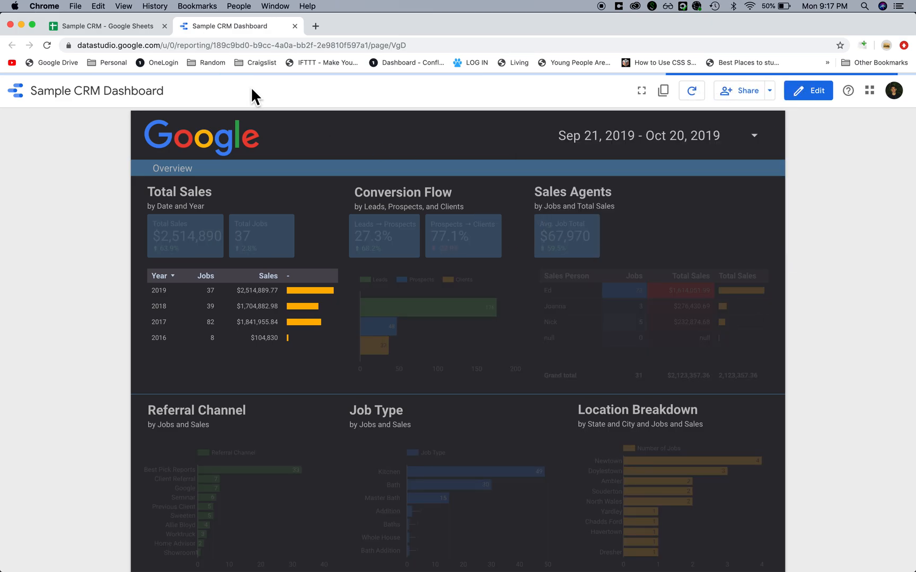
click(105, 26)
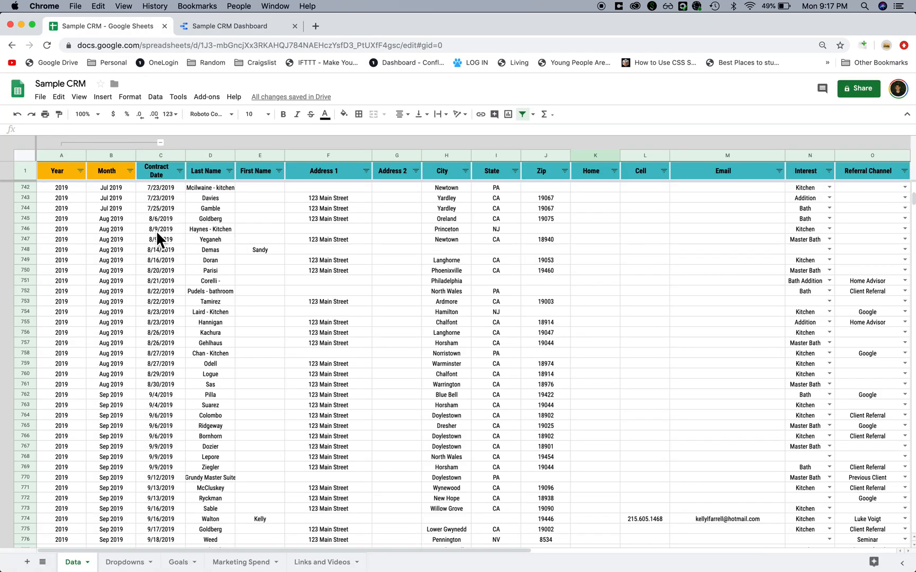
mouse_move(161, 184)
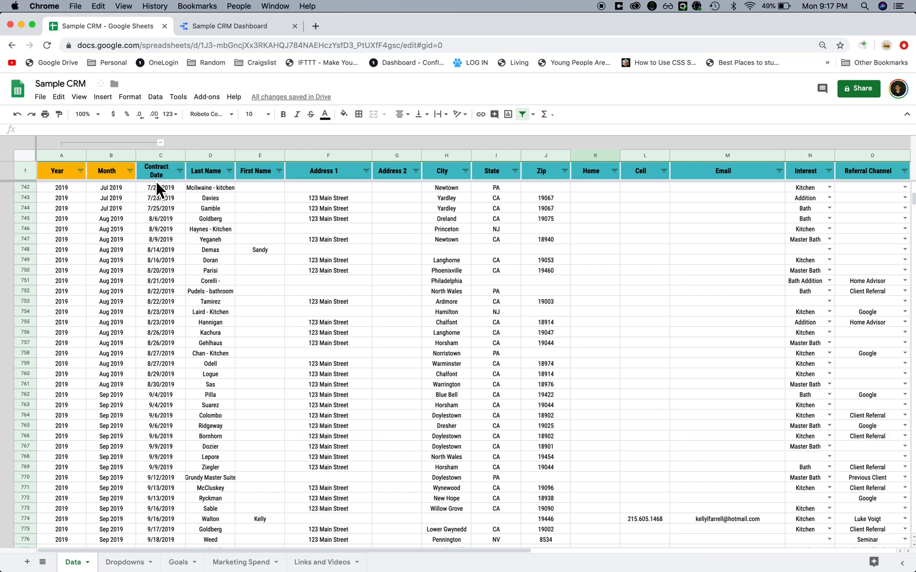
mouse_move(147, 220)
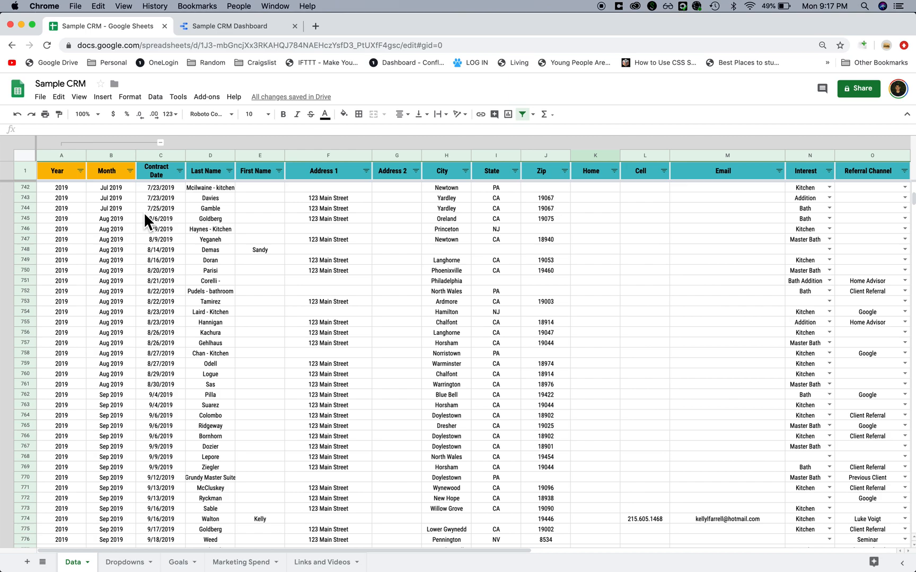
click(236, 25)
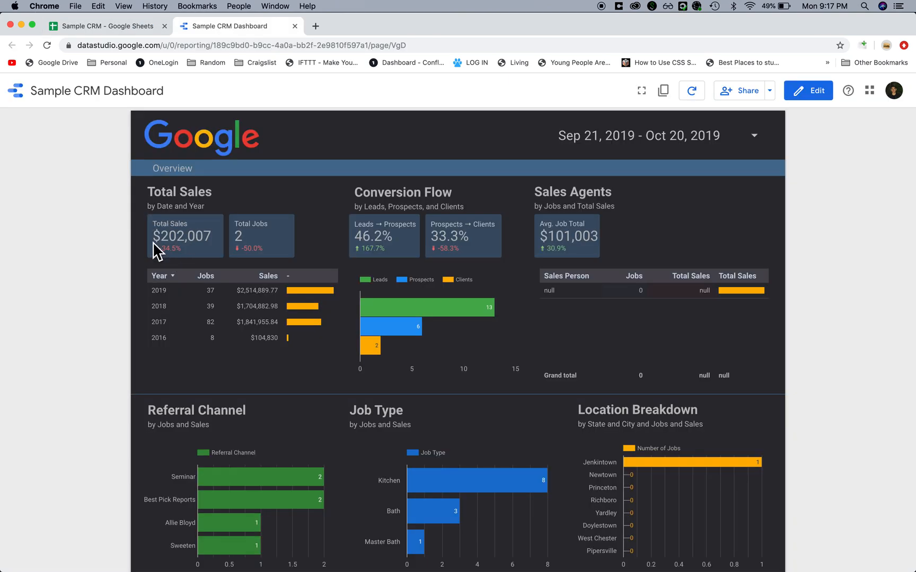
mouse_move(275, 227)
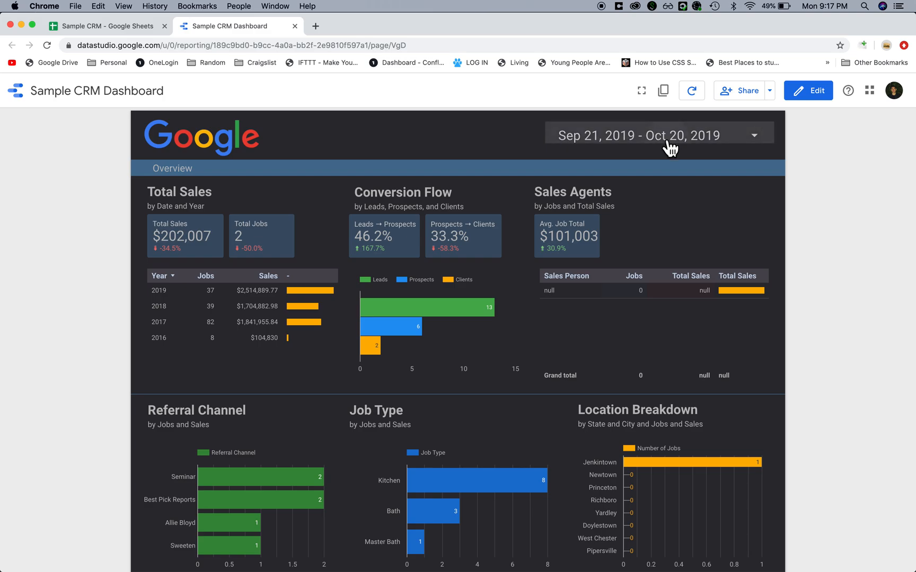
Apply the This year to date range, showing $2,514,890 total sales from 37 jobs
click(659, 135)
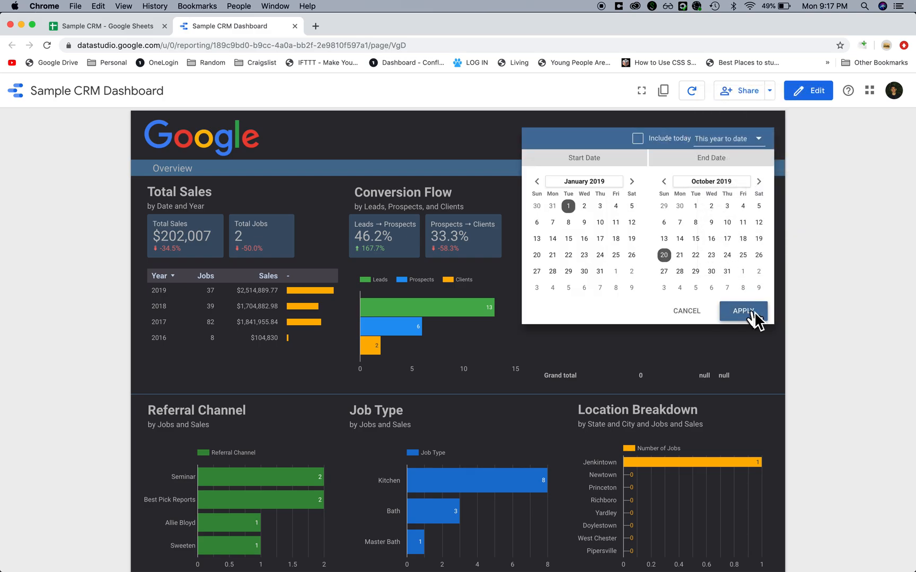
click(743, 311)
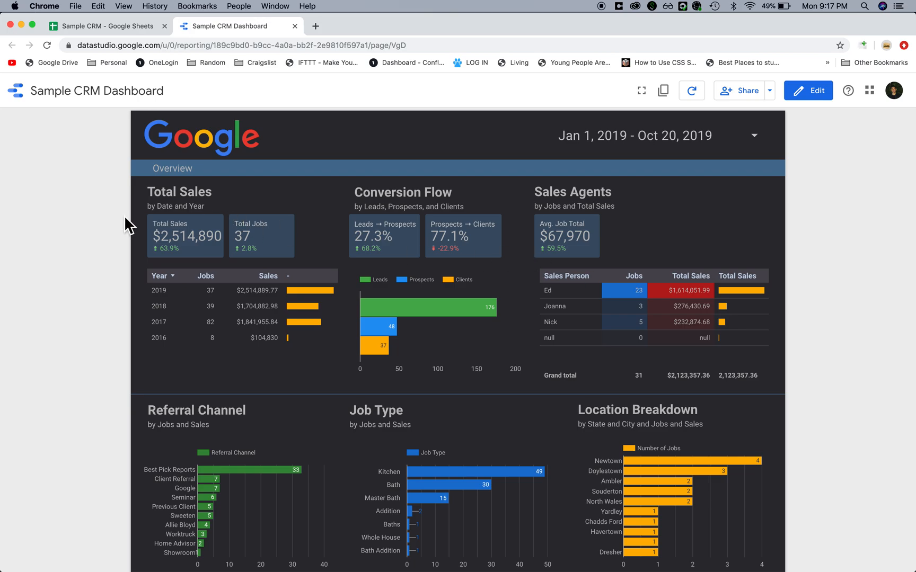
mouse_move(204, 235)
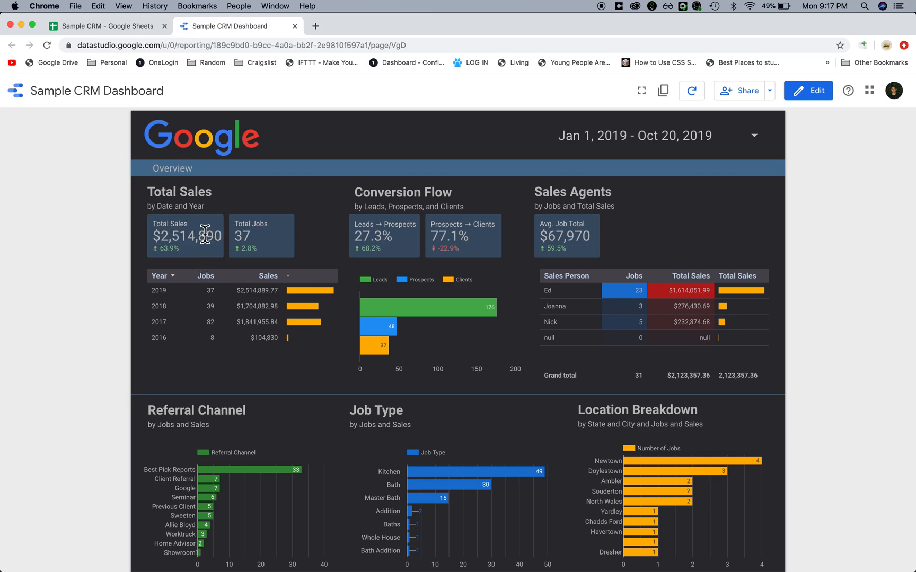
click(105, 26)
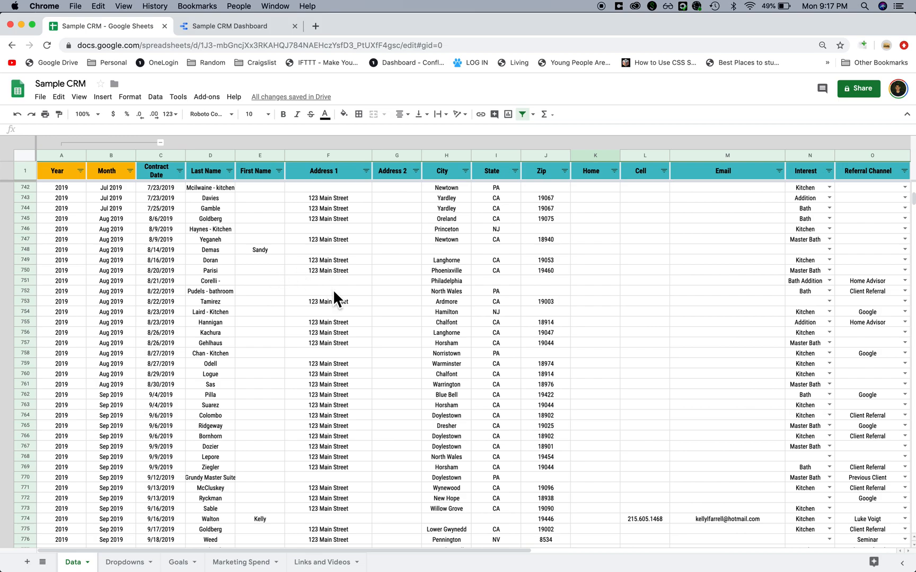
scroll(right, 3)
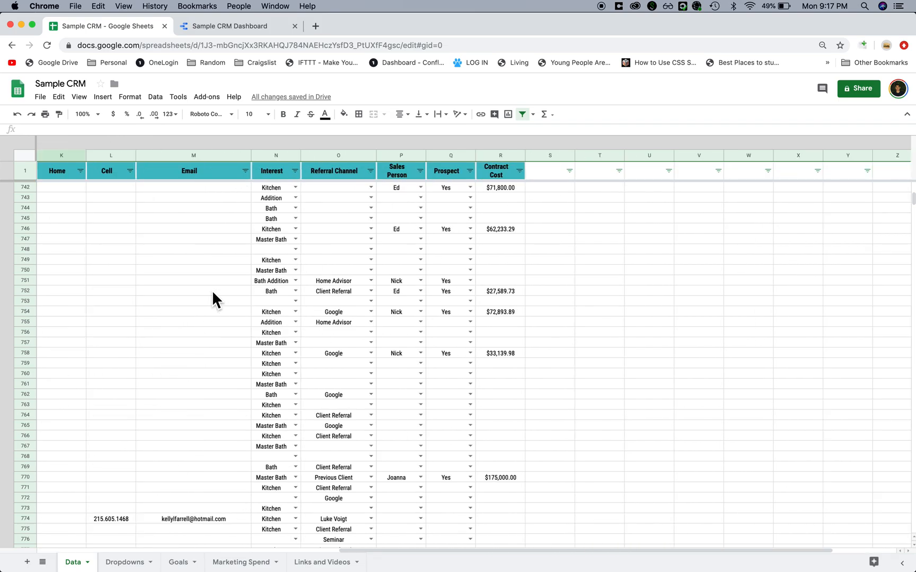
click(232, 25)
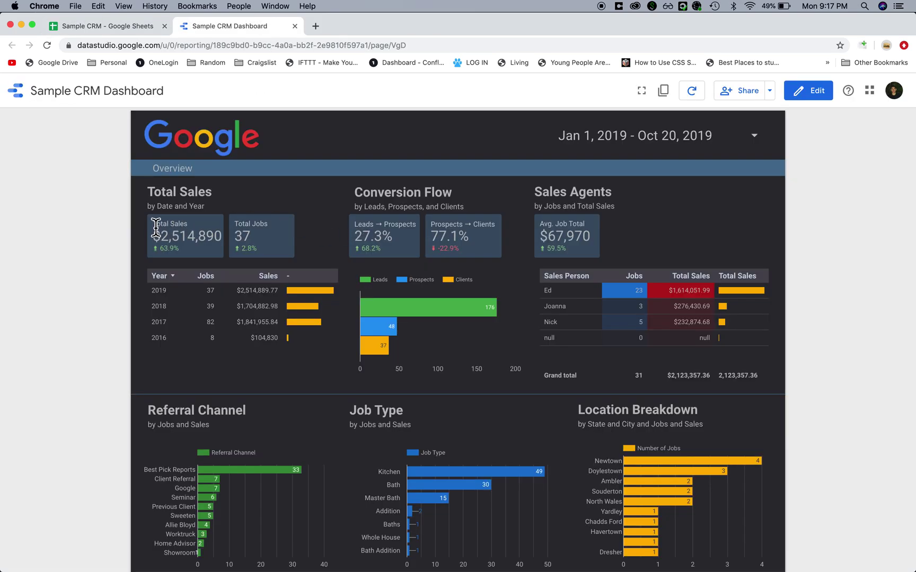
mouse_move(143, 213)
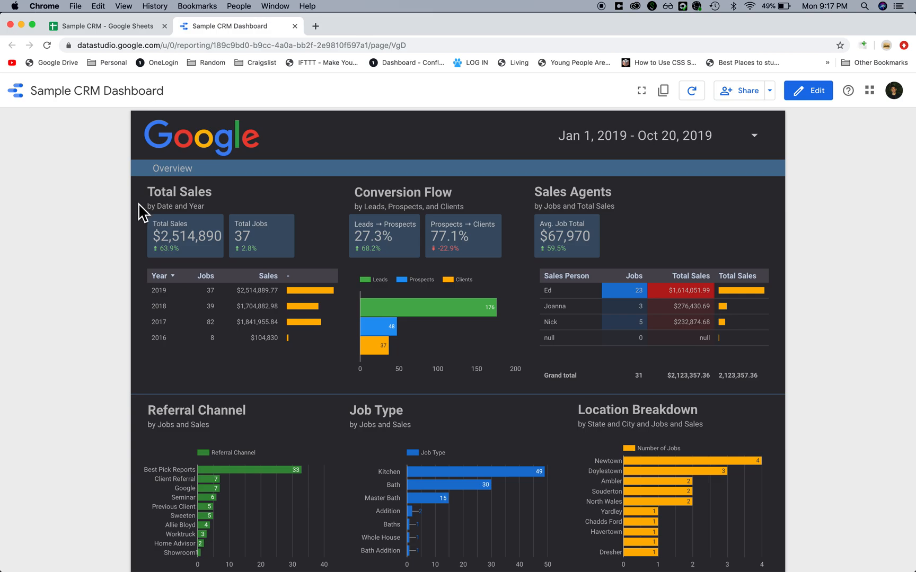
mouse_move(206, 247)
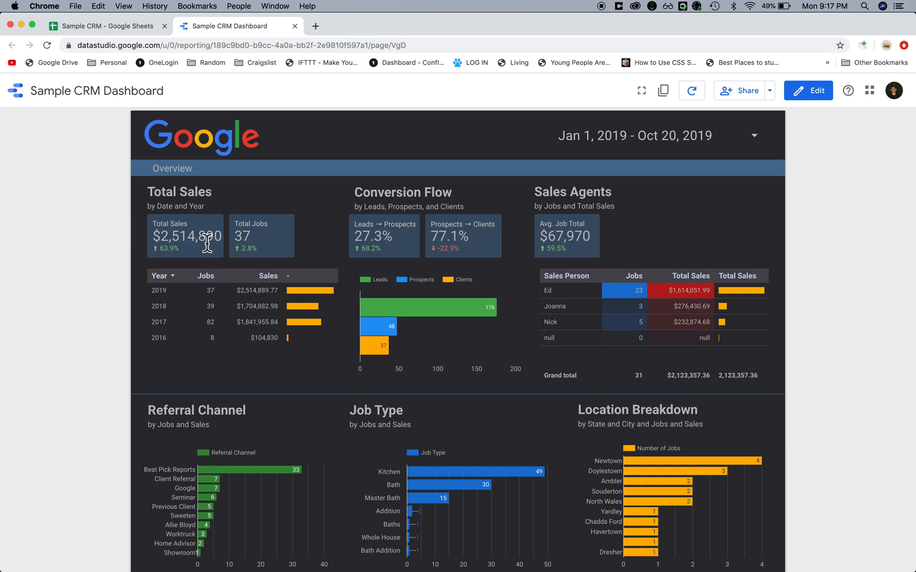
mouse_move(188, 293)
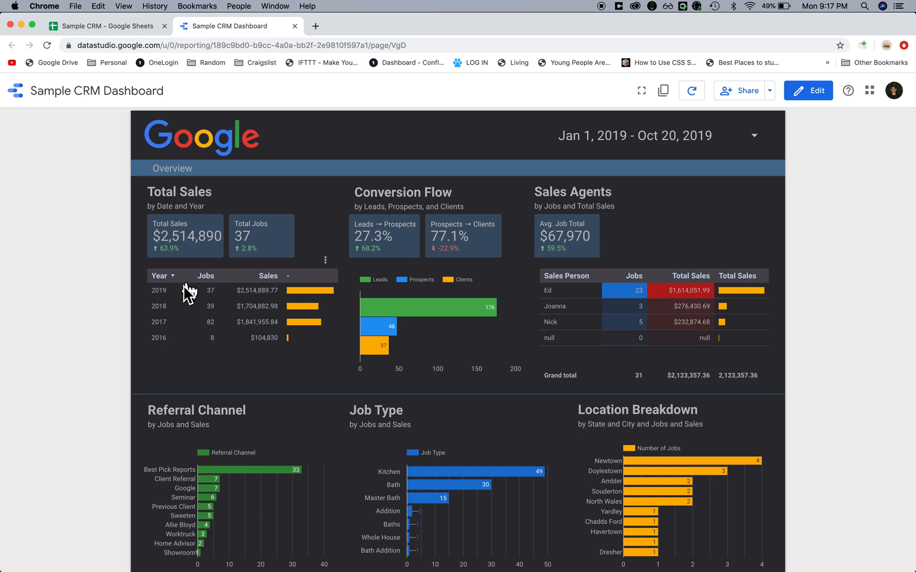
mouse_move(207, 336)
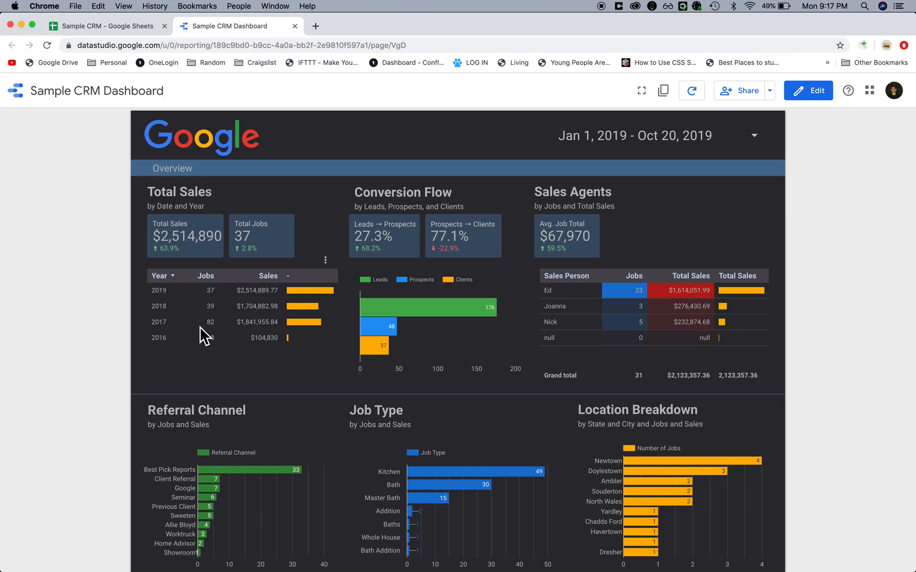
mouse_move(226, 345)
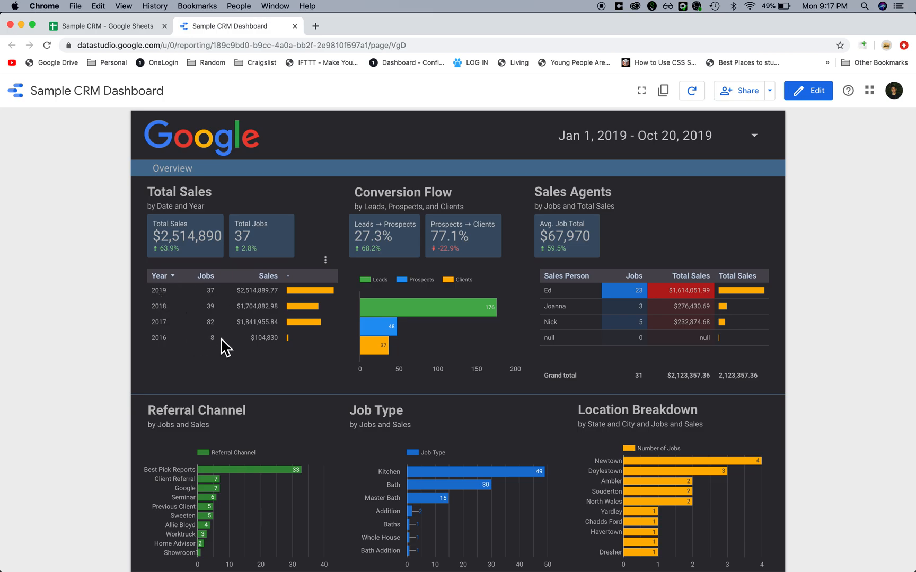
mouse_move(196, 332)
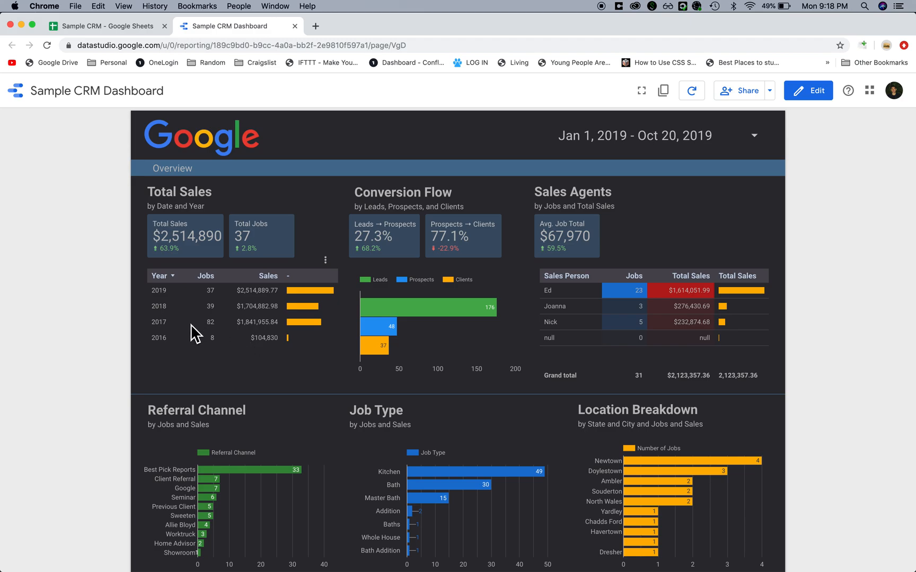
mouse_move(213, 313)
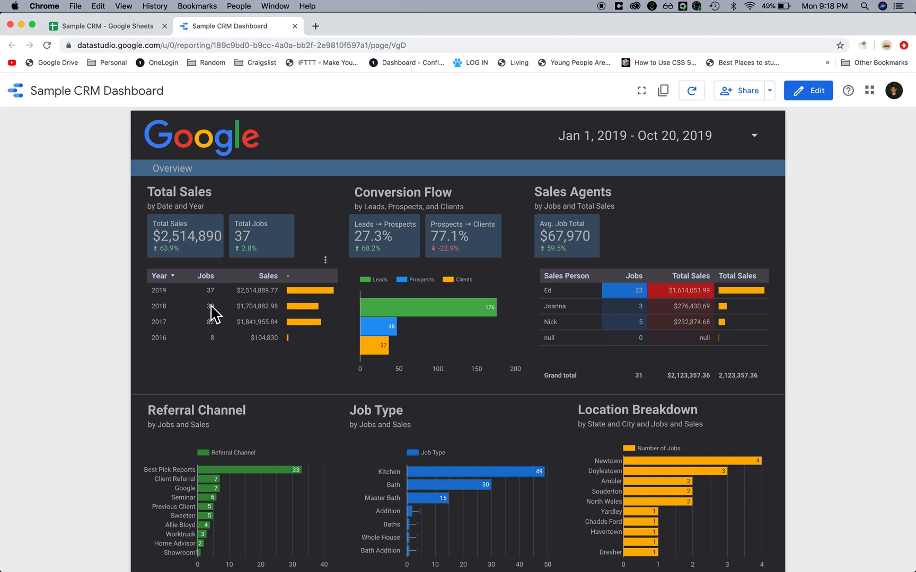
mouse_move(213, 305)
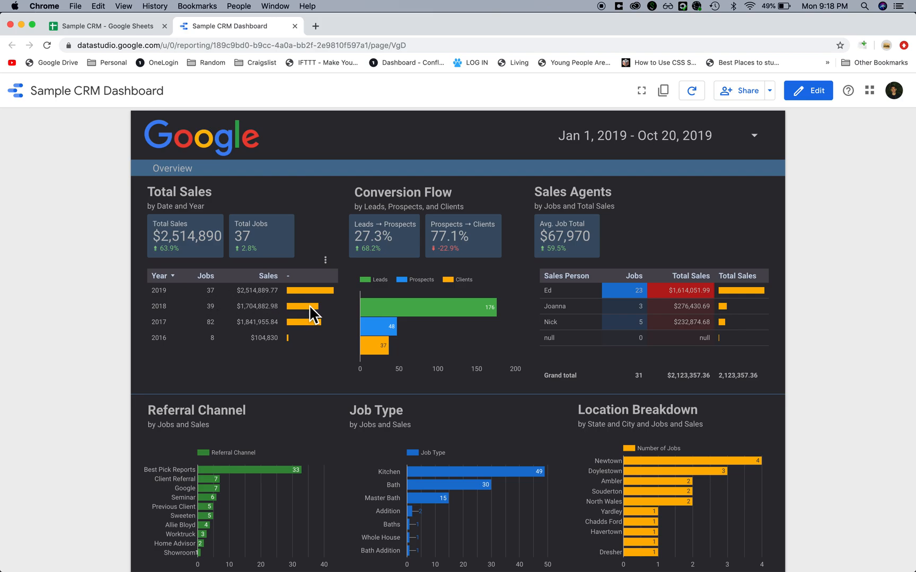
mouse_move(301, 333)
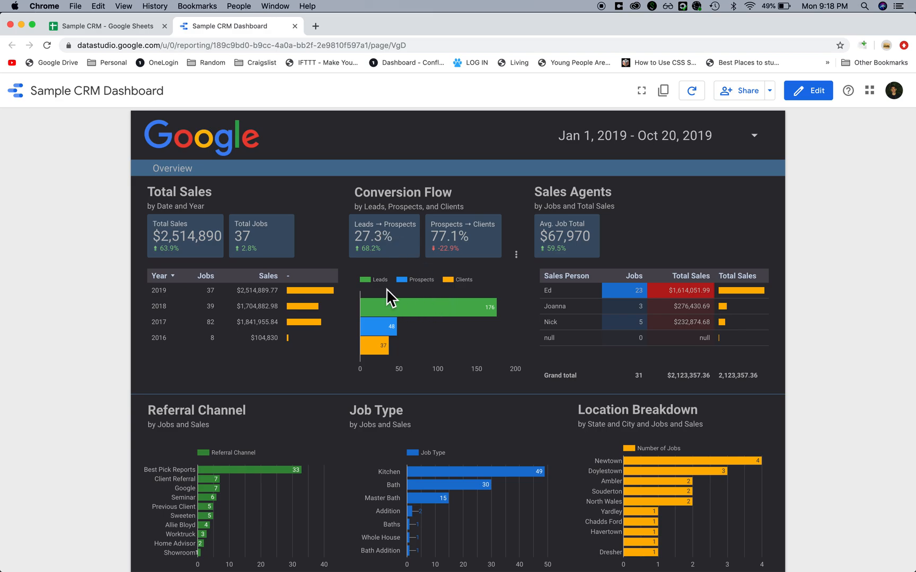
click(104, 25)
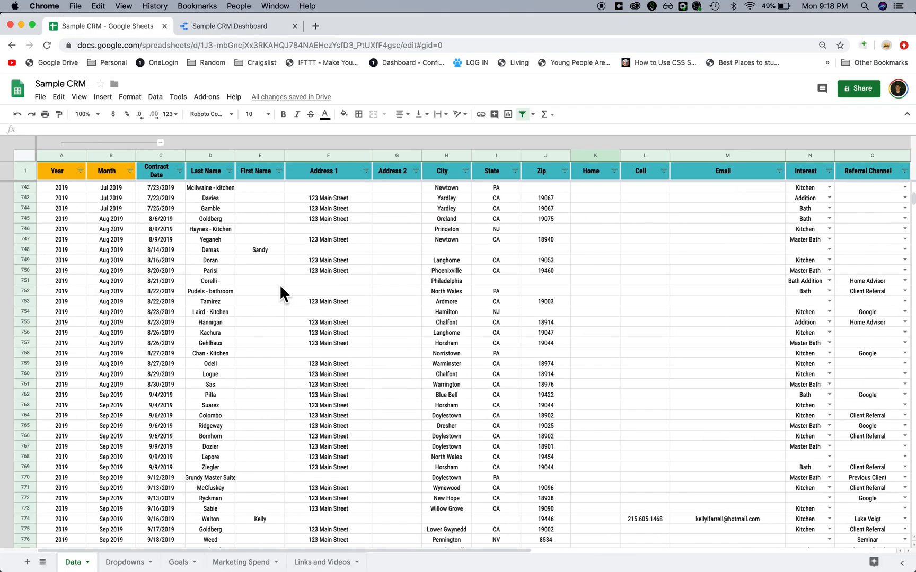
scroll(right, 3)
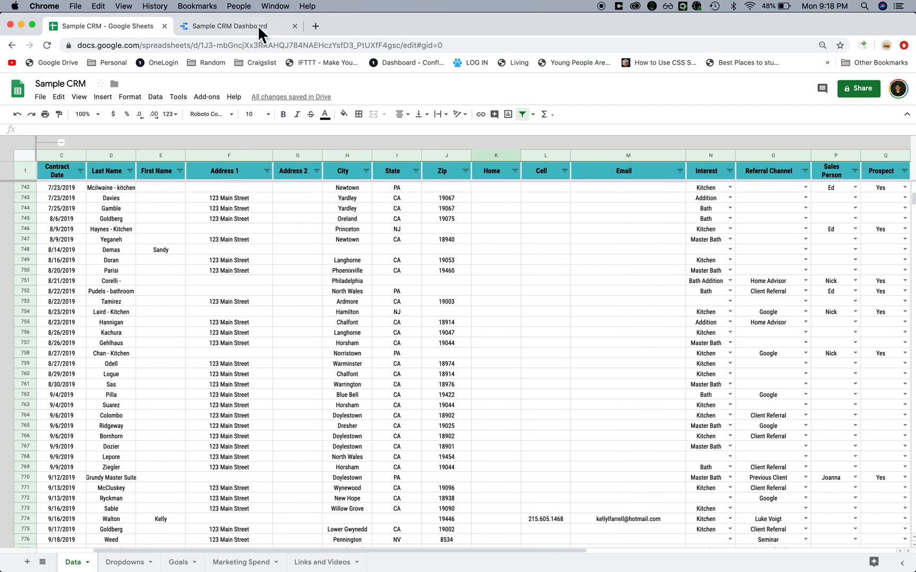
click(227, 27)
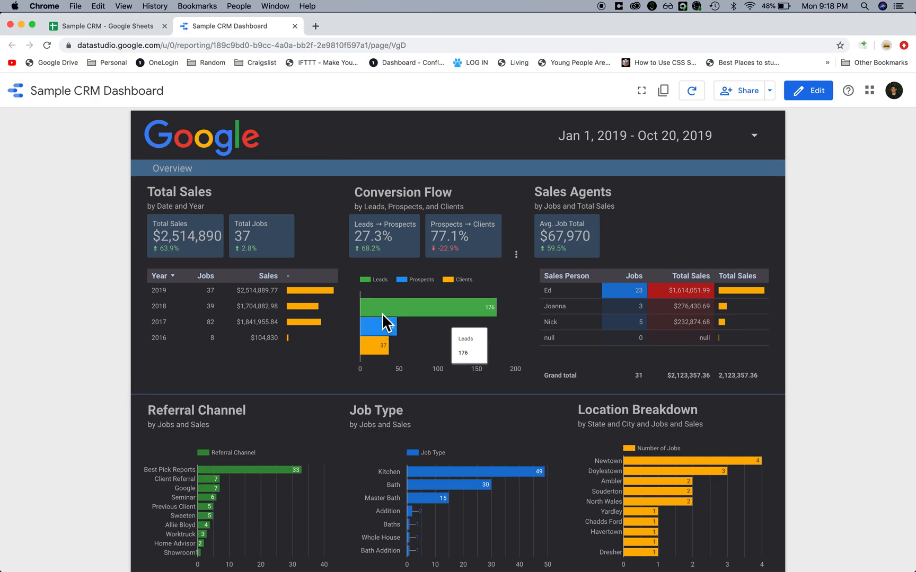
mouse_move(487, 161)
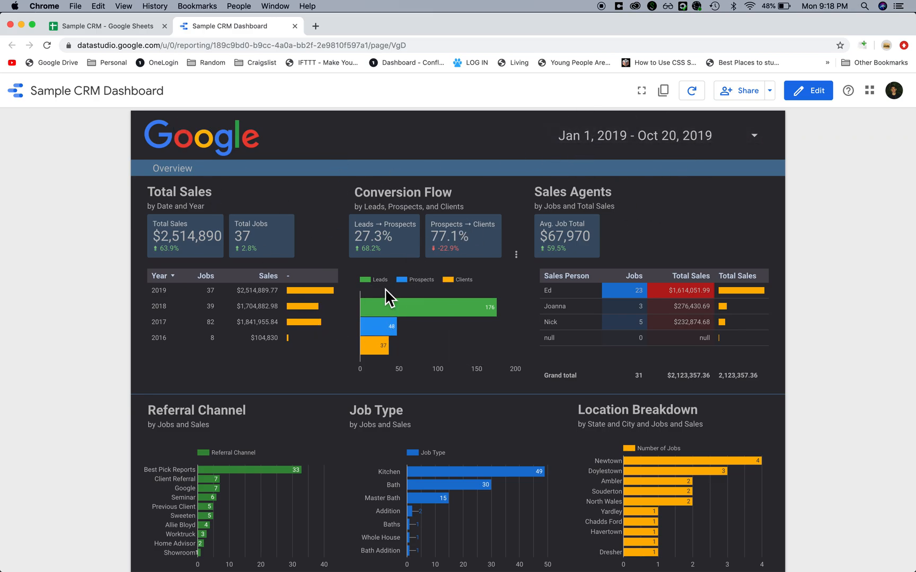
mouse_move(368, 344)
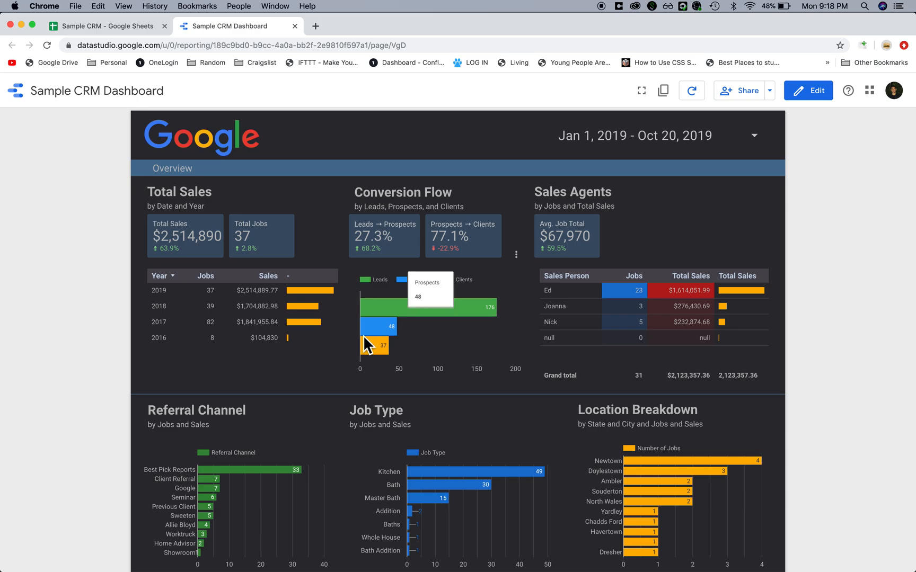
mouse_move(400, 344)
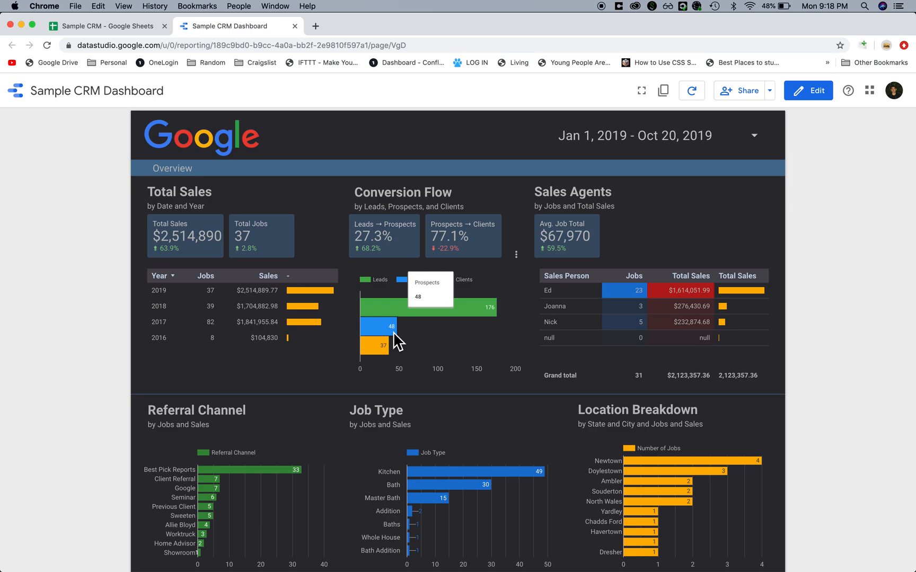
mouse_move(382, 347)
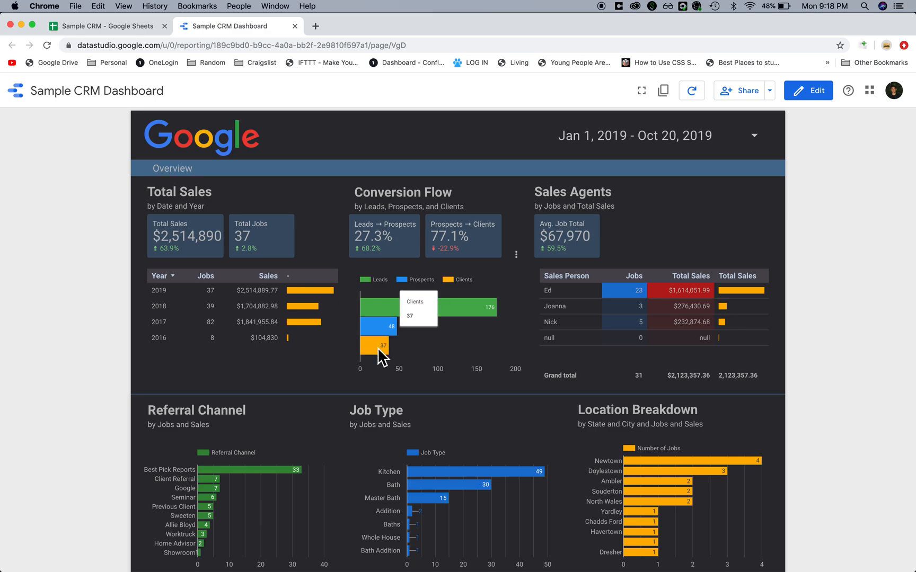
mouse_move(356, 237)
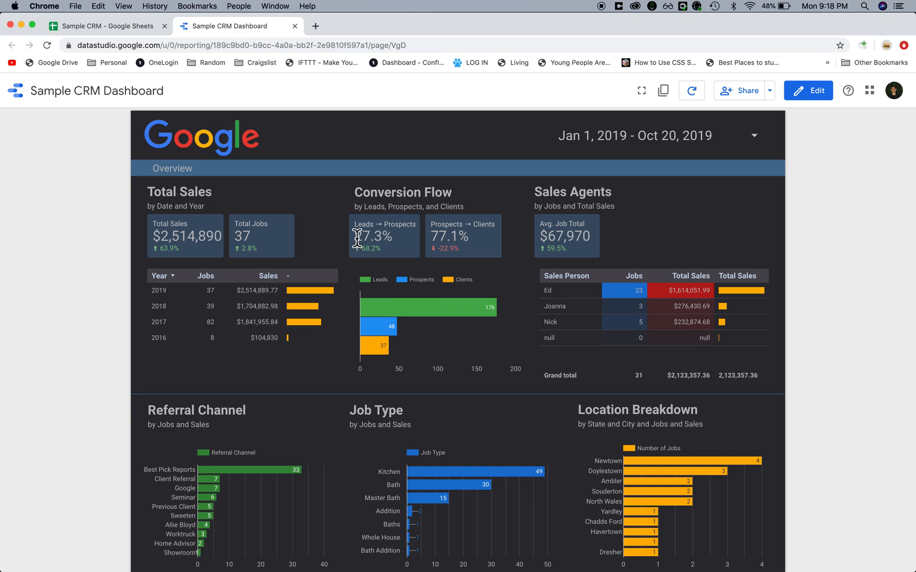
mouse_move(344, 226)
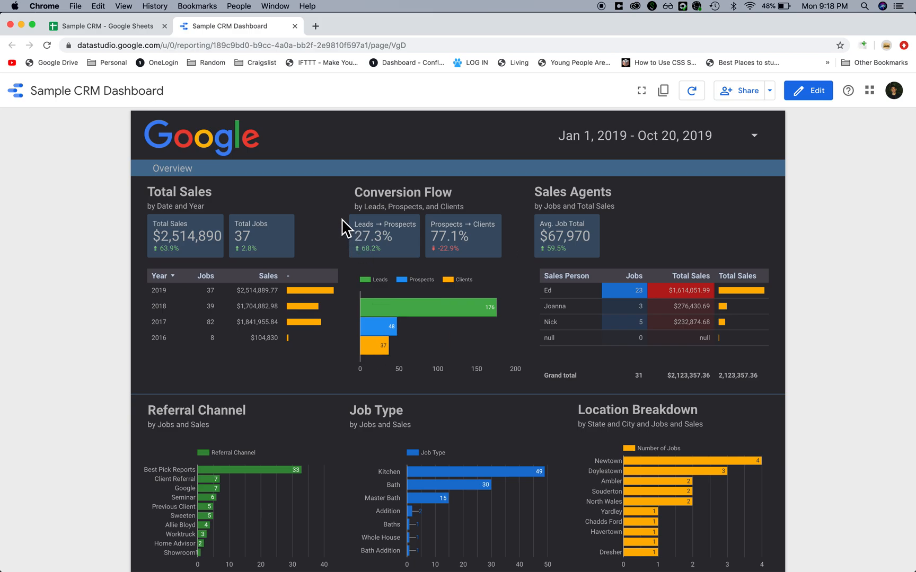
mouse_move(373, 247)
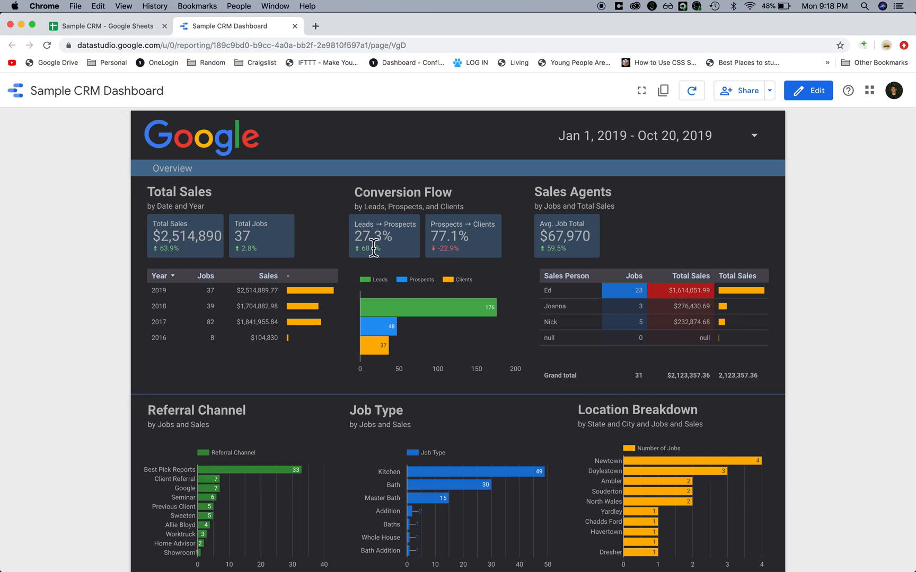
mouse_move(347, 257)
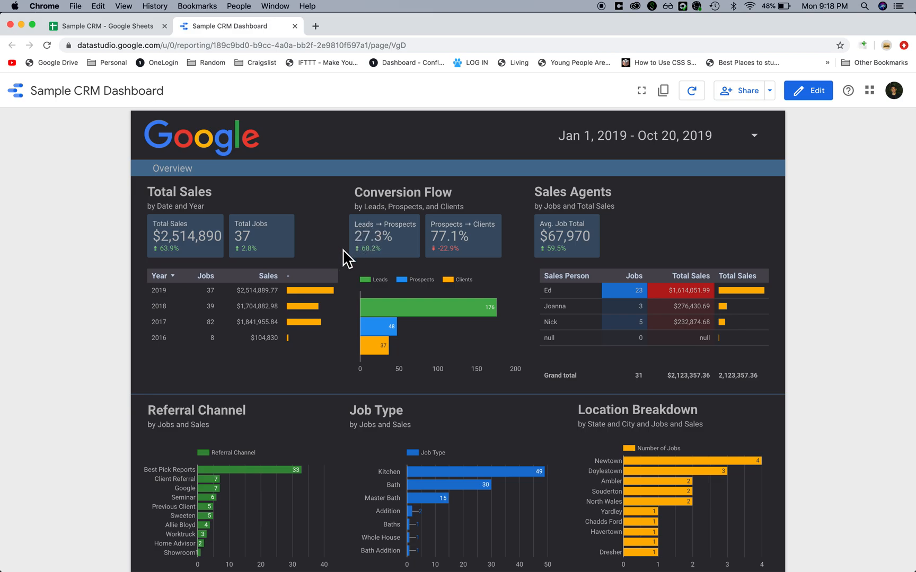
mouse_move(357, 264)
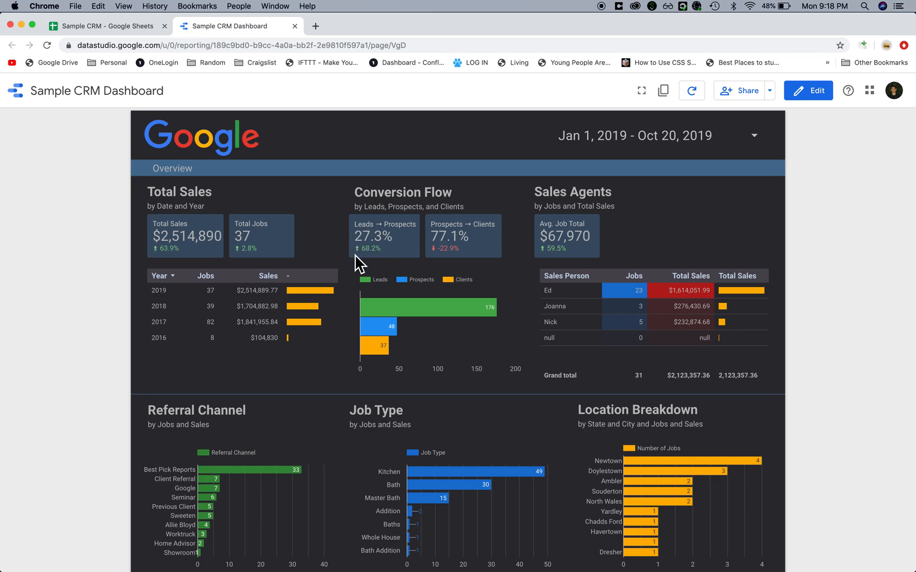
mouse_move(439, 255)
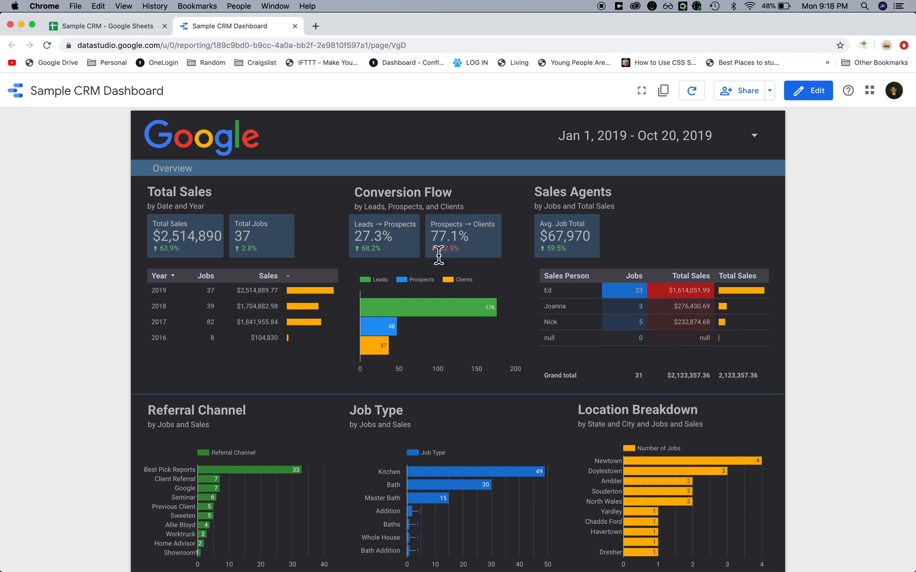
mouse_move(480, 261)
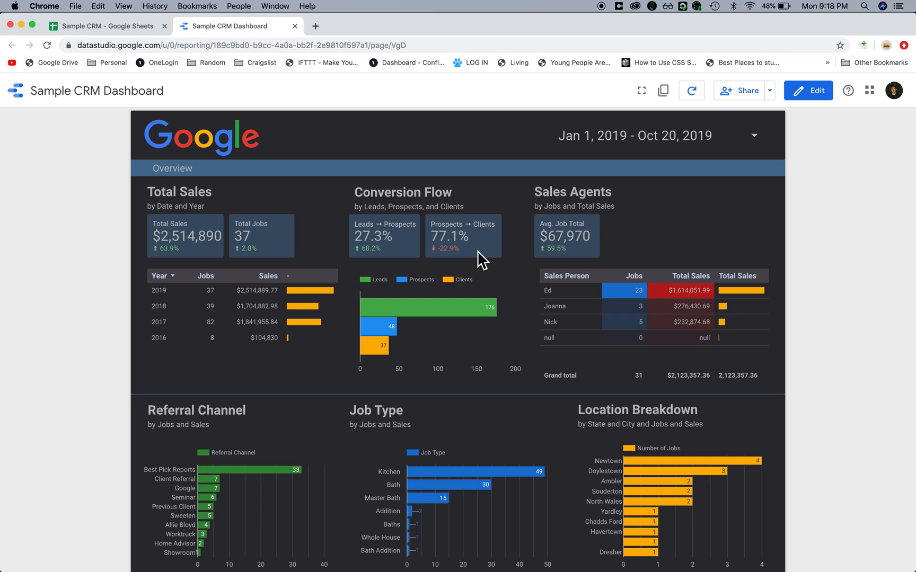
mouse_move(572, 174)
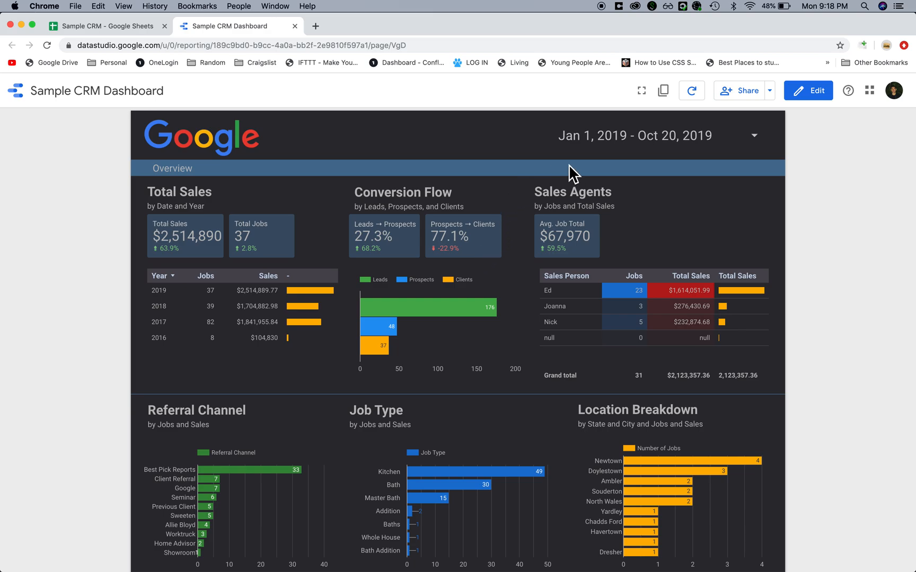
mouse_move(532, 343)
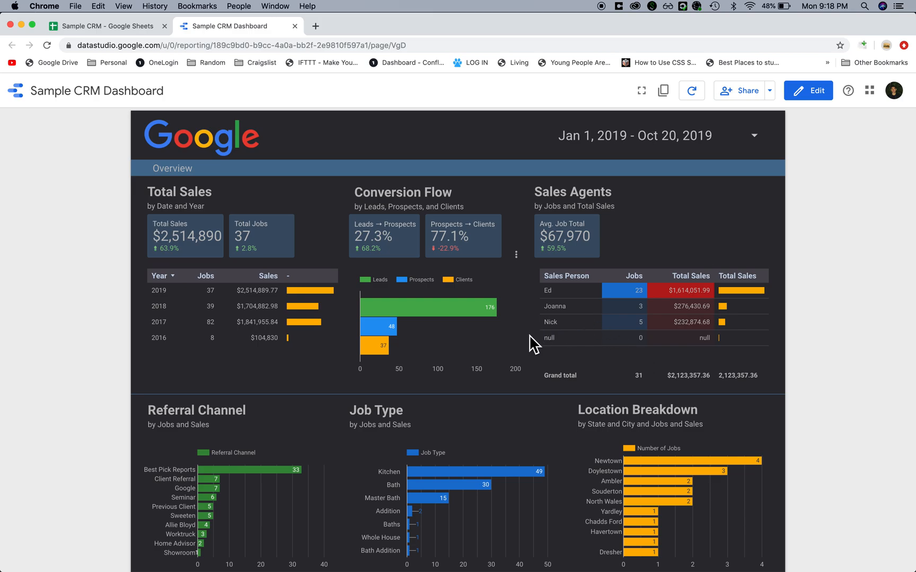
mouse_move(537, 243)
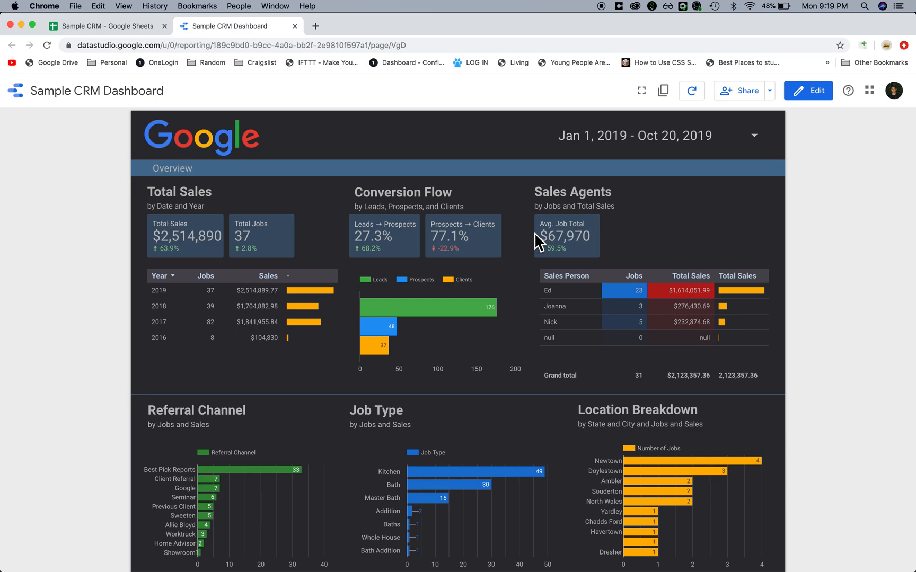
mouse_move(594, 278)
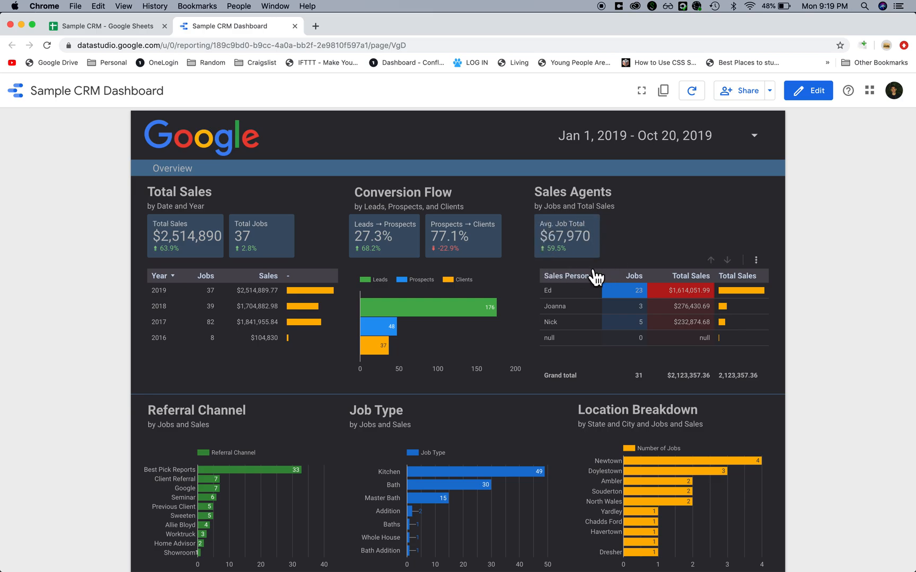
mouse_move(529, 244)
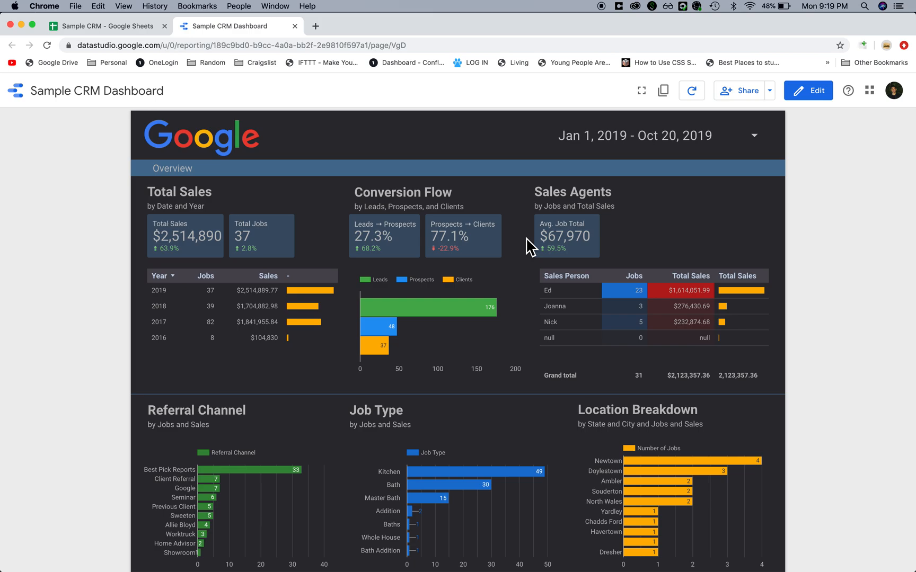
mouse_move(677, 285)
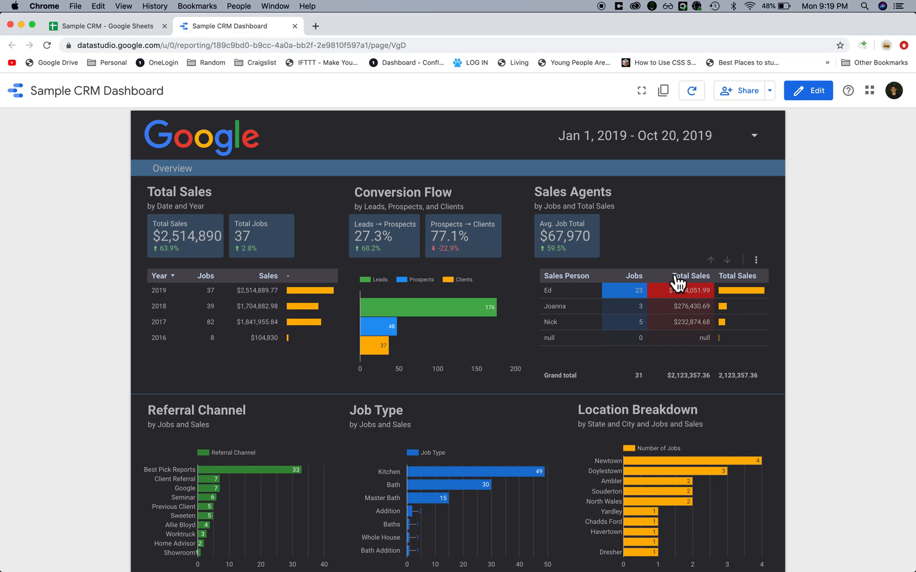
mouse_move(571, 279)
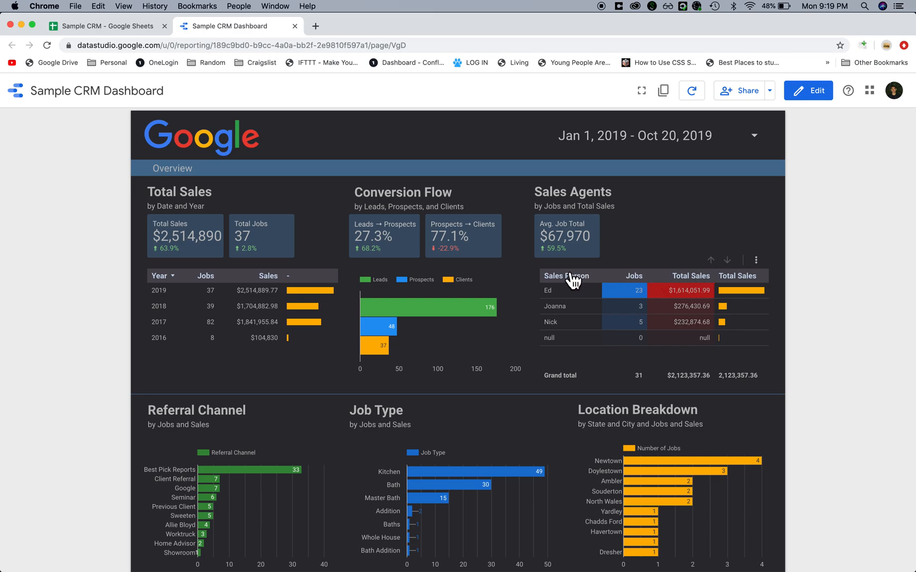
Sort Sales Agents by jobs, then by total sales descending, putting Ed's $1,614,051.99 first
scroll(down, 3)
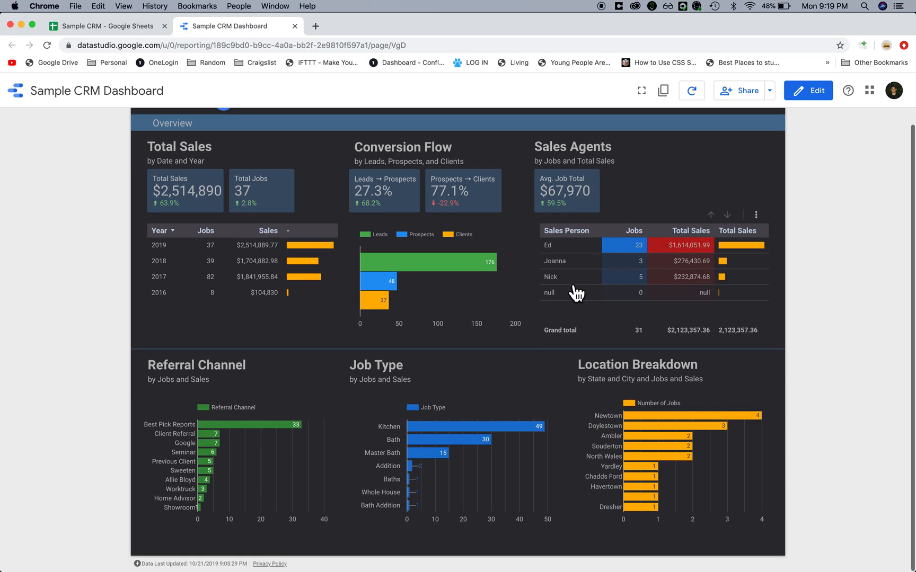
scroll(up, 3)
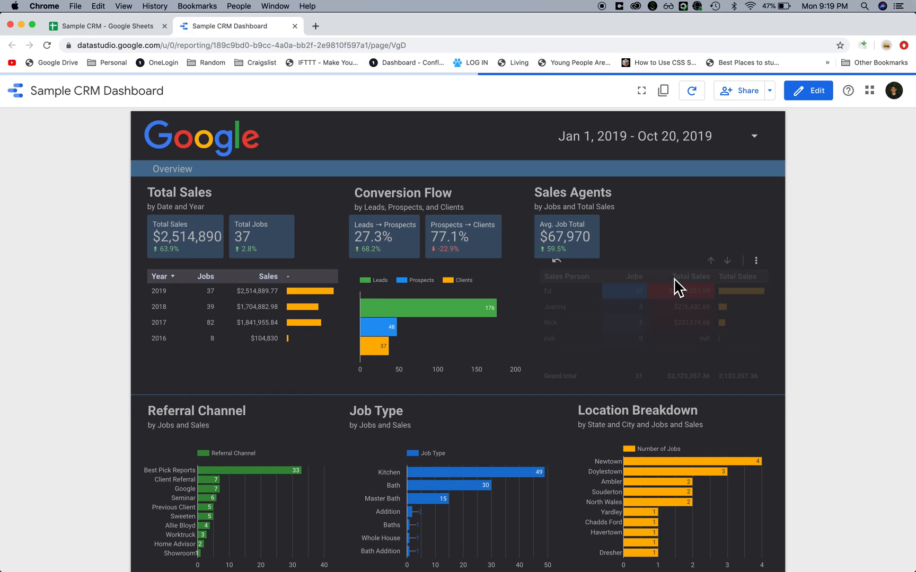
click(625, 276)
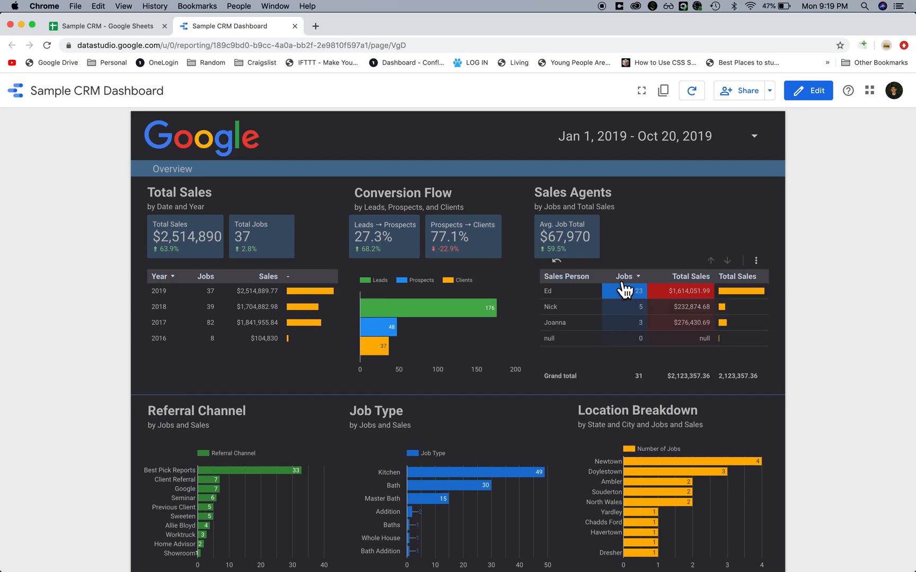
click(680, 276)
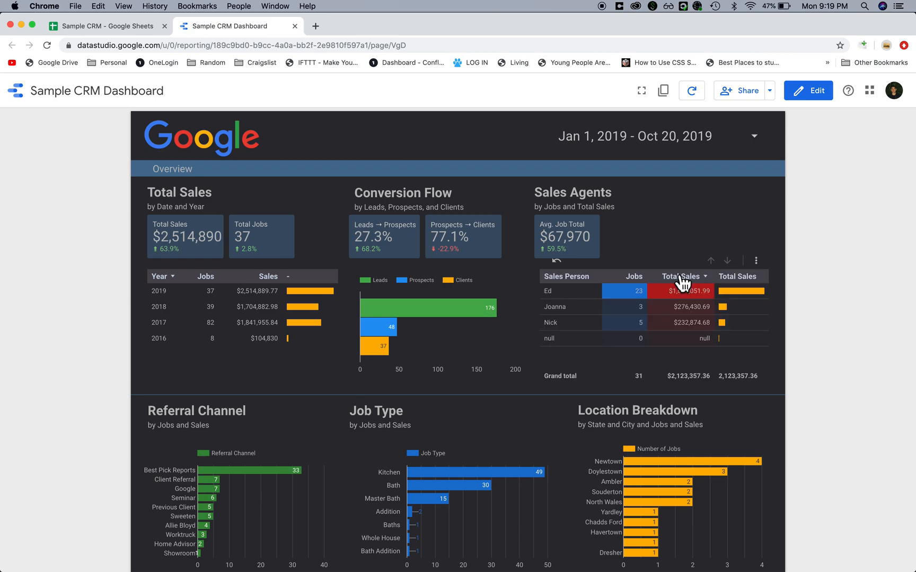
mouse_move(707, 362)
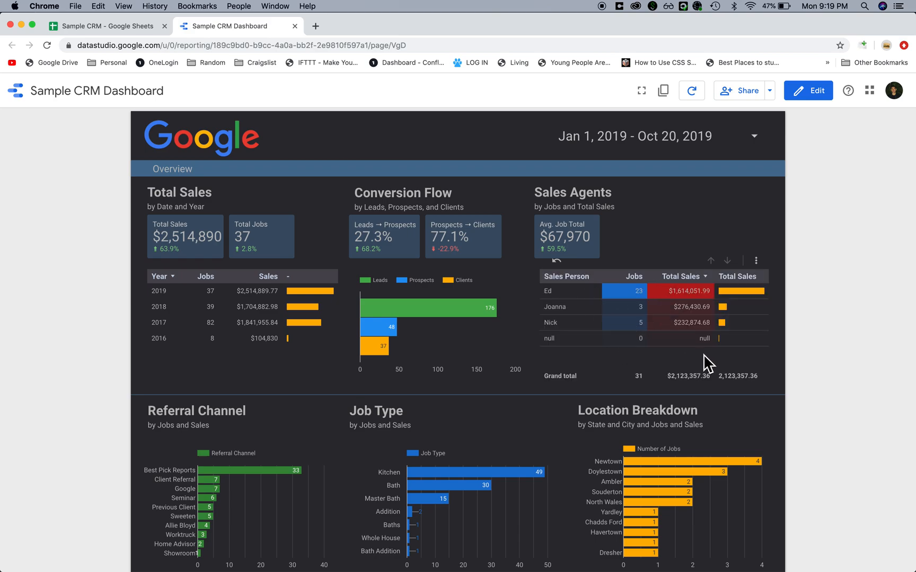
mouse_move(742, 299)
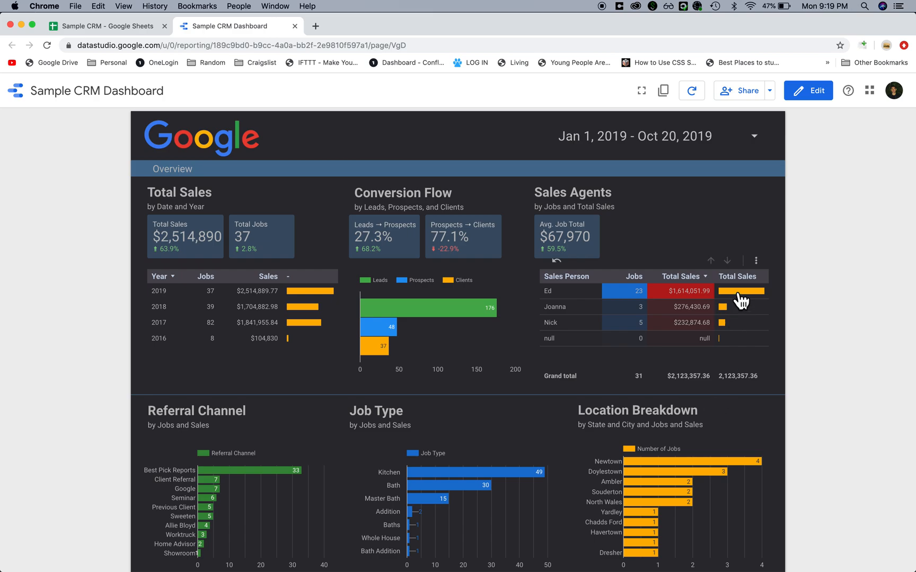
mouse_move(730, 315)
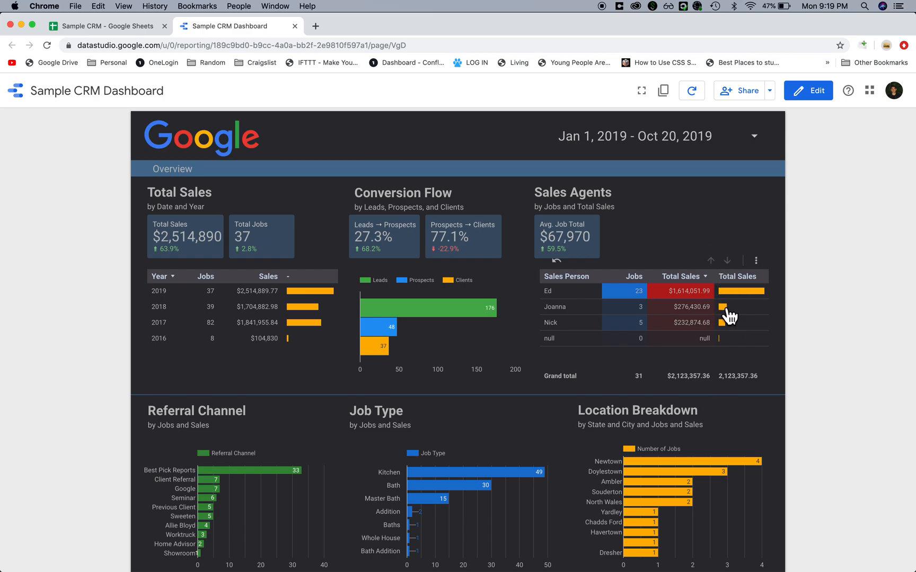
mouse_move(730, 305)
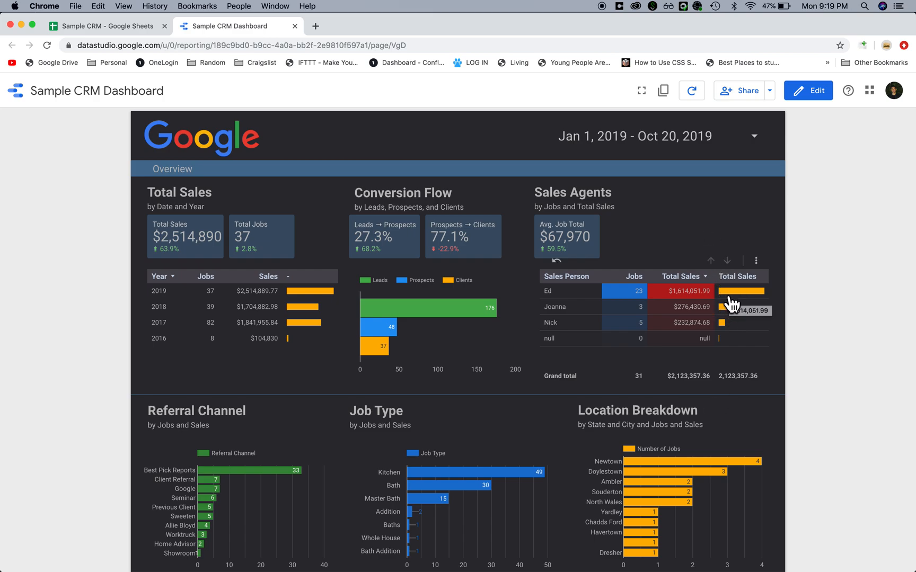
scroll(down, 3)
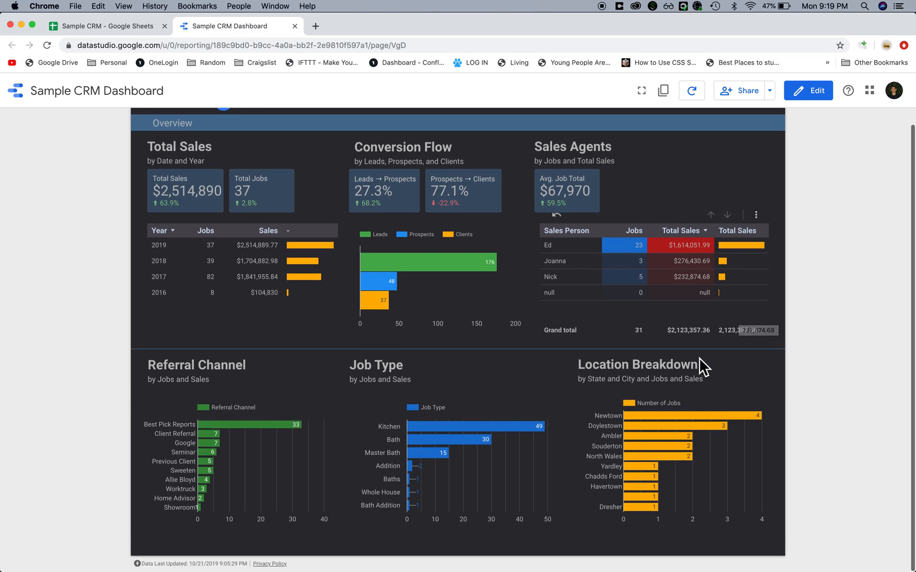
mouse_move(173, 409)
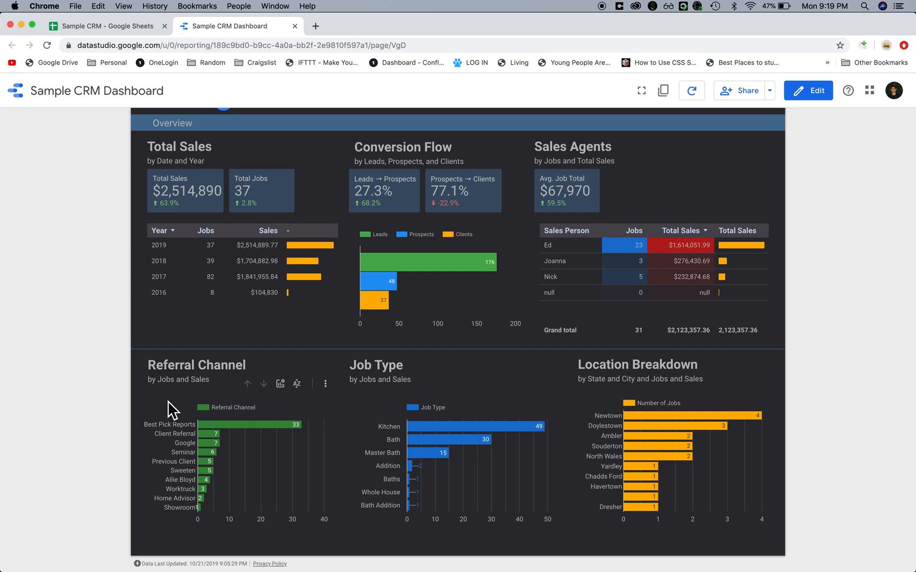
mouse_move(144, 438)
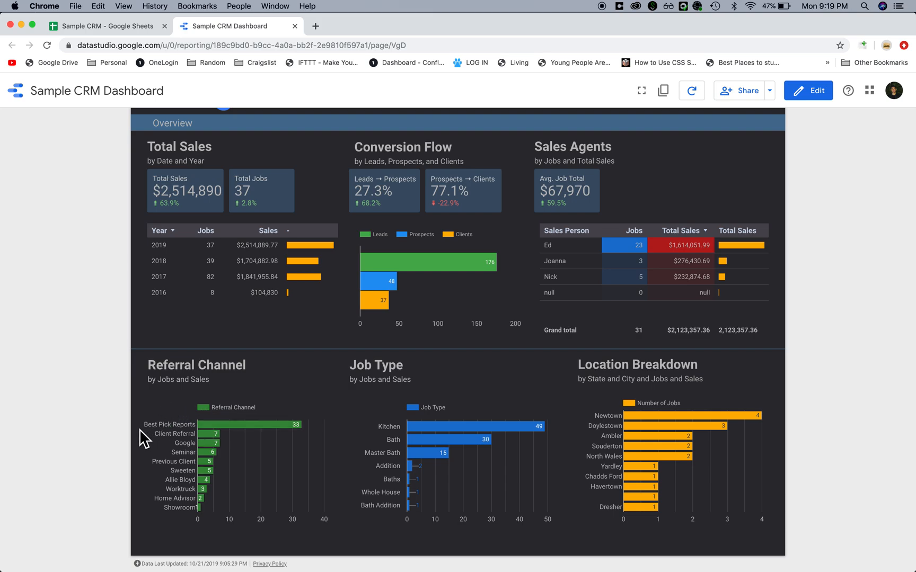
mouse_move(153, 445)
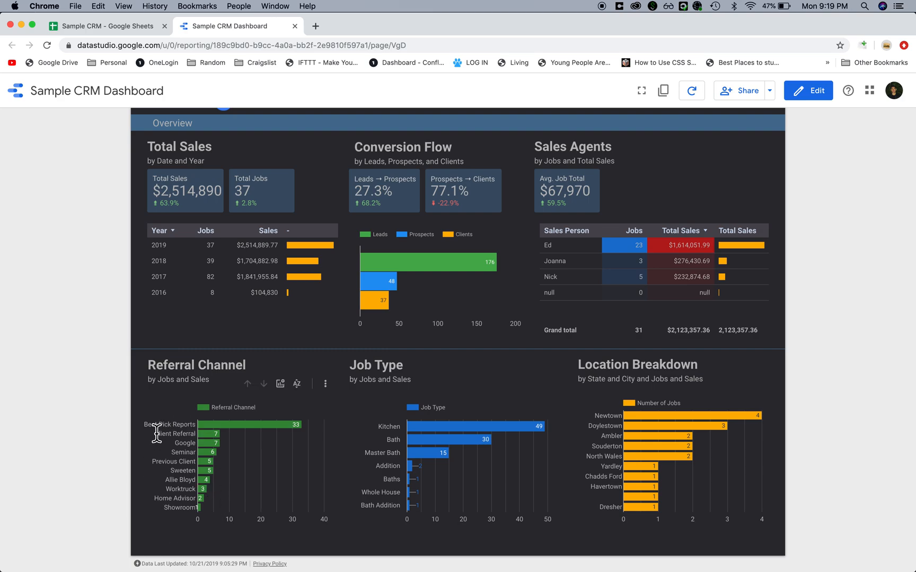
mouse_move(266, 399)
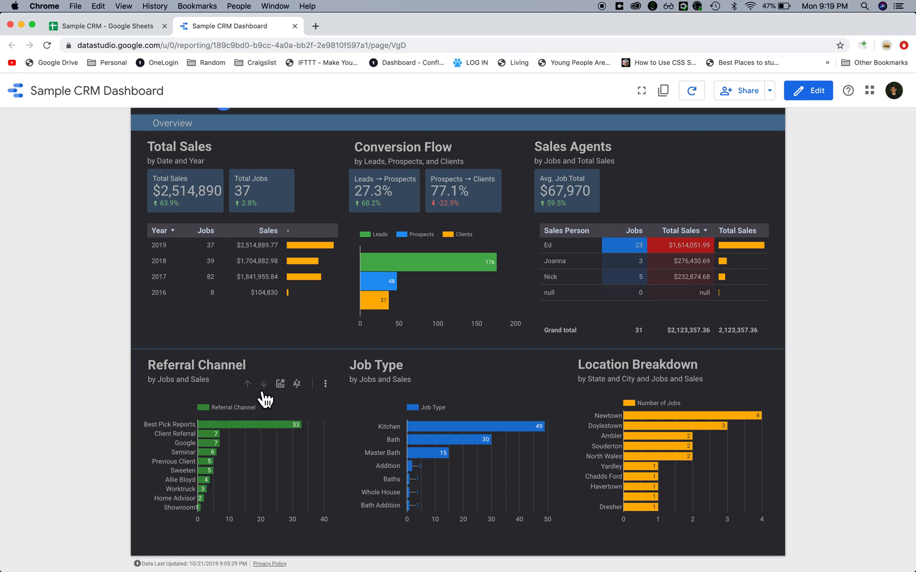
mouse_move(280, 383)
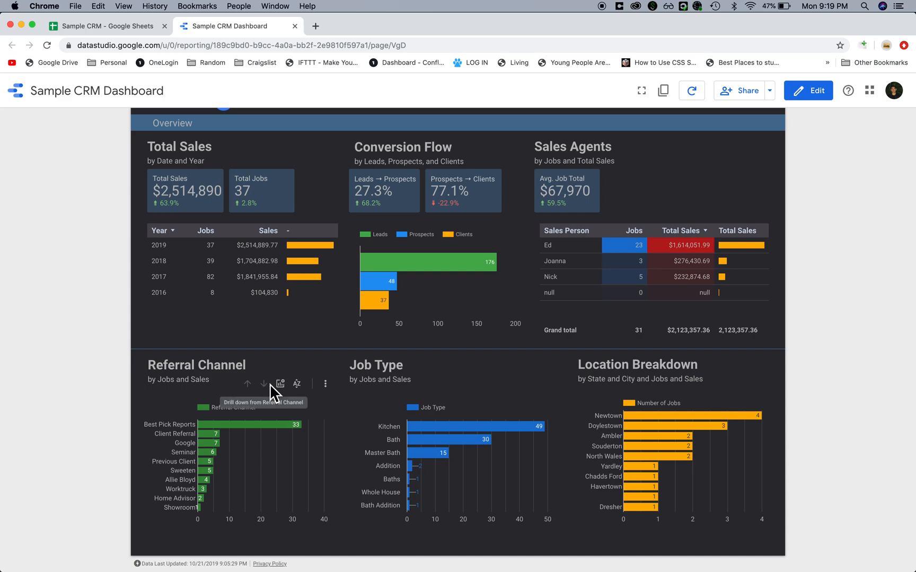
Turn on the Sales optional metric and turn off the job-count metric, Best Pick Reports leading at $1,002,358.76
click(280, 383)
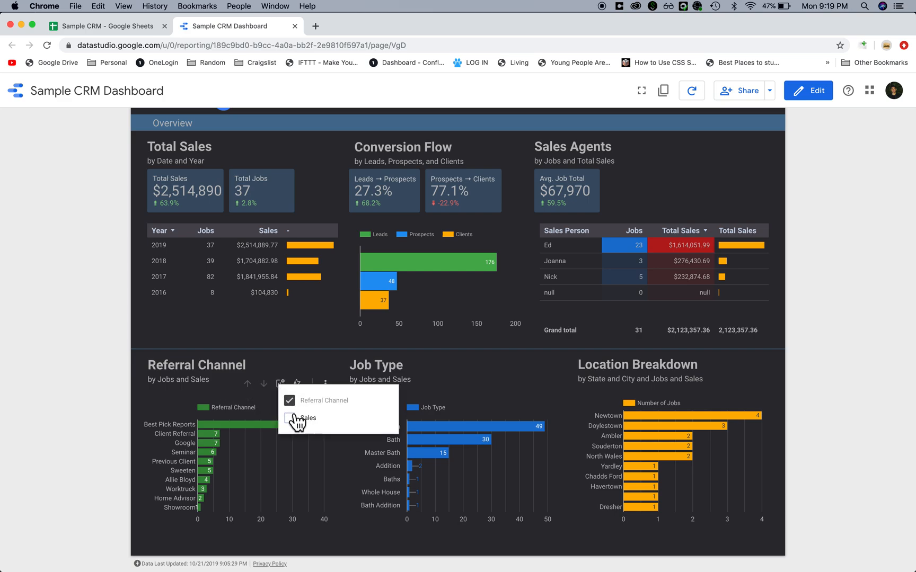
click(304, 418)
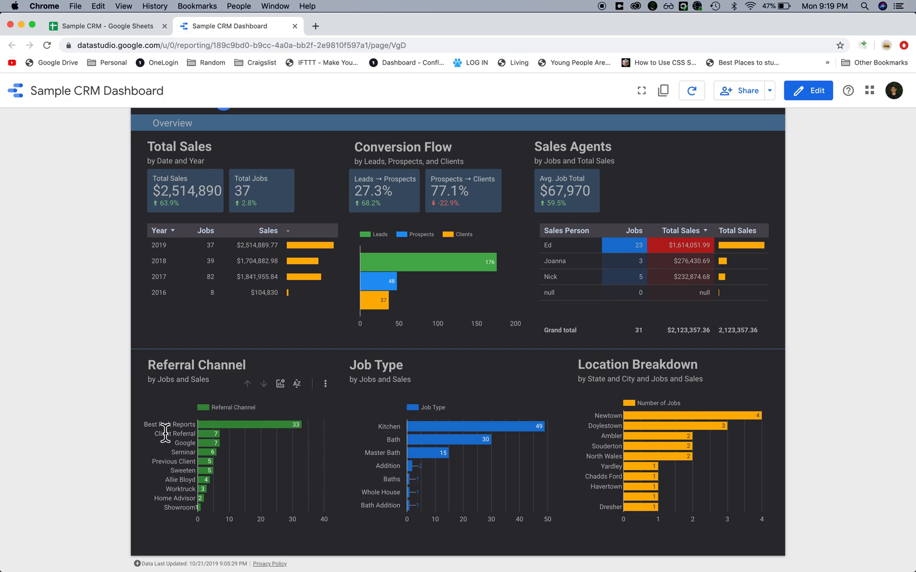
mouse_move(263, 399)
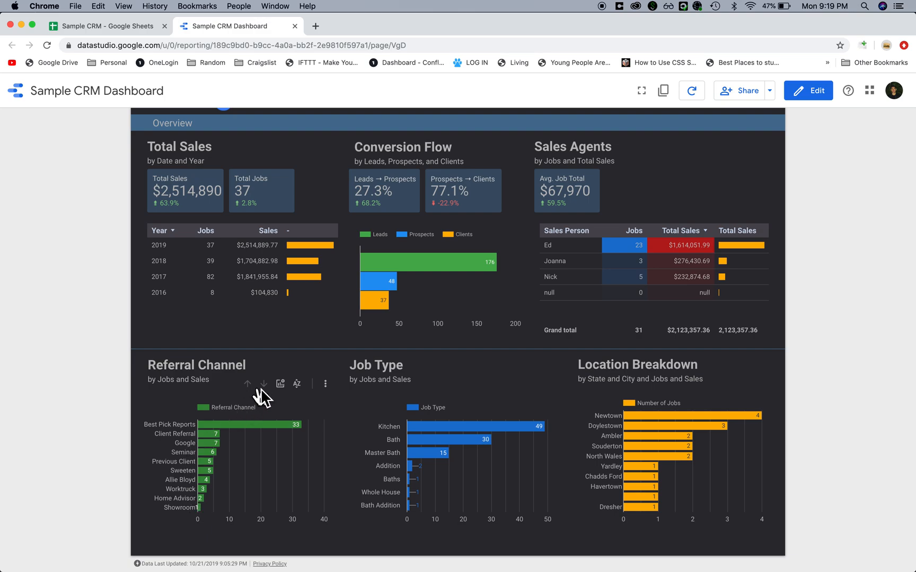
click(280, 384)
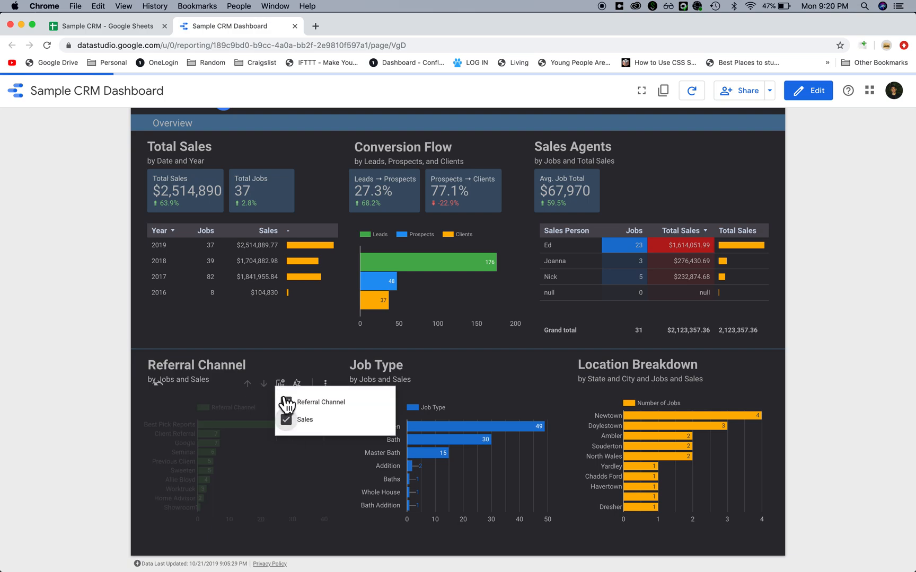
click(285, 402)
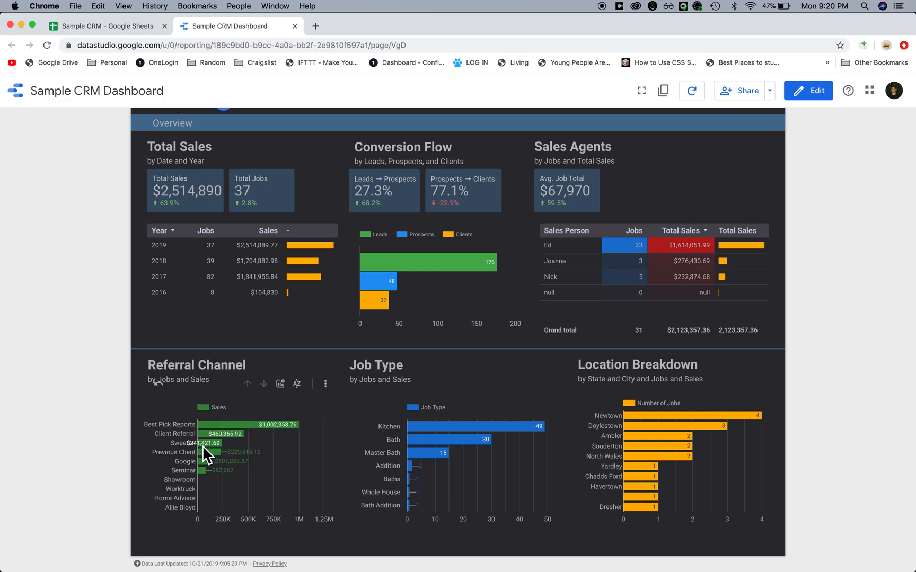
mouse_move(251, 425)
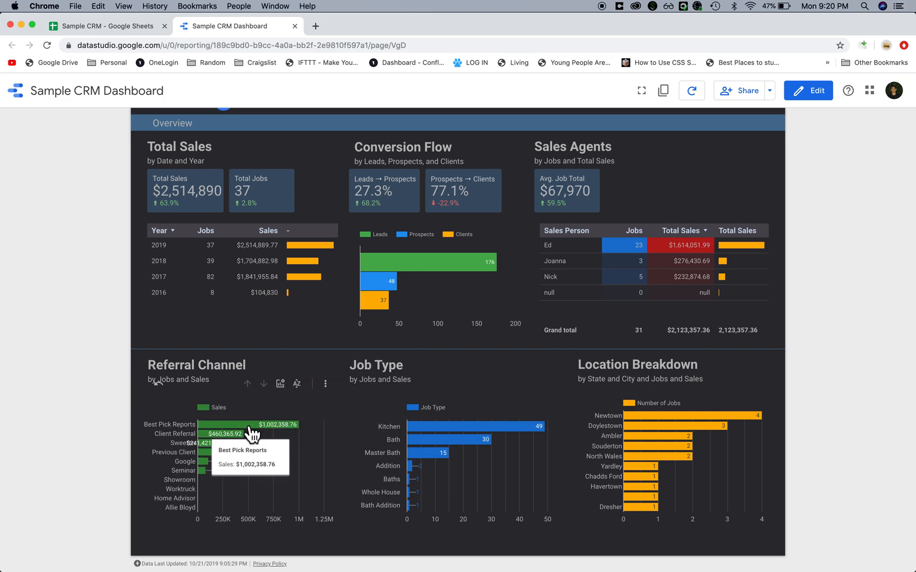
mouse_move(162, 417)
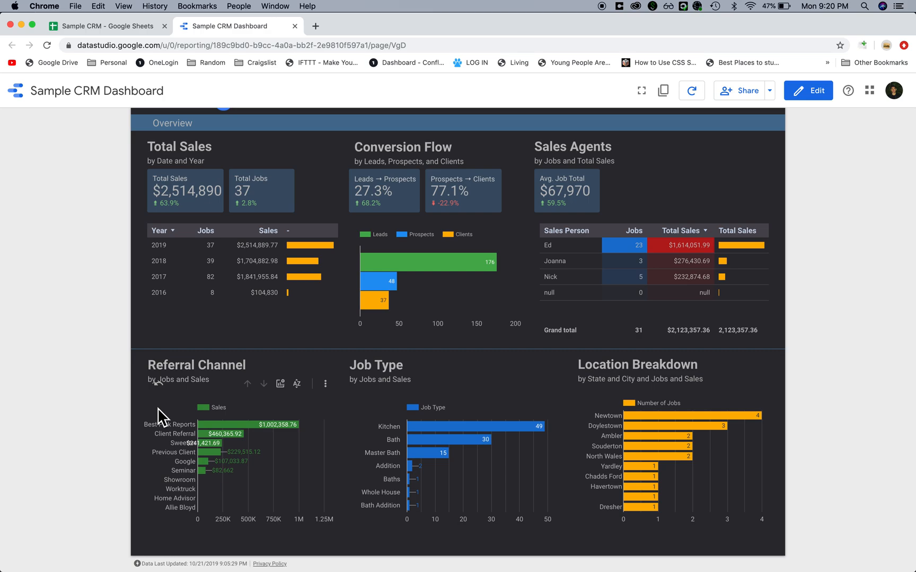
mouse_move(204, 447)
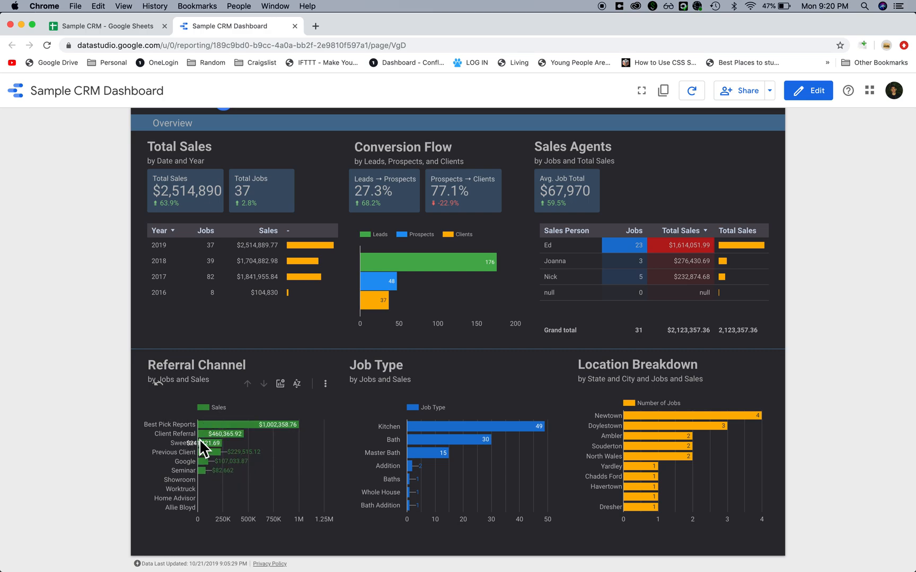
mouse_move(382, 429)
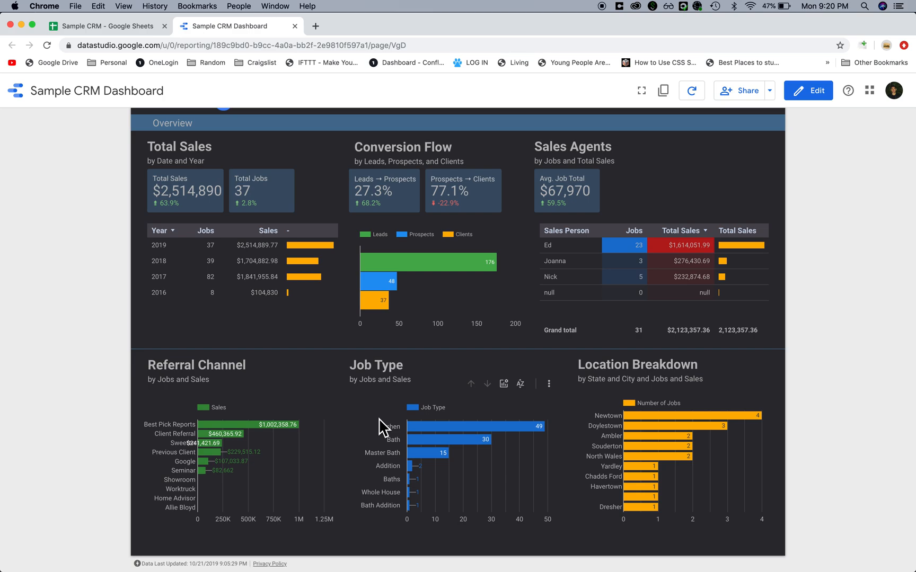
mouse_move(384, 441)
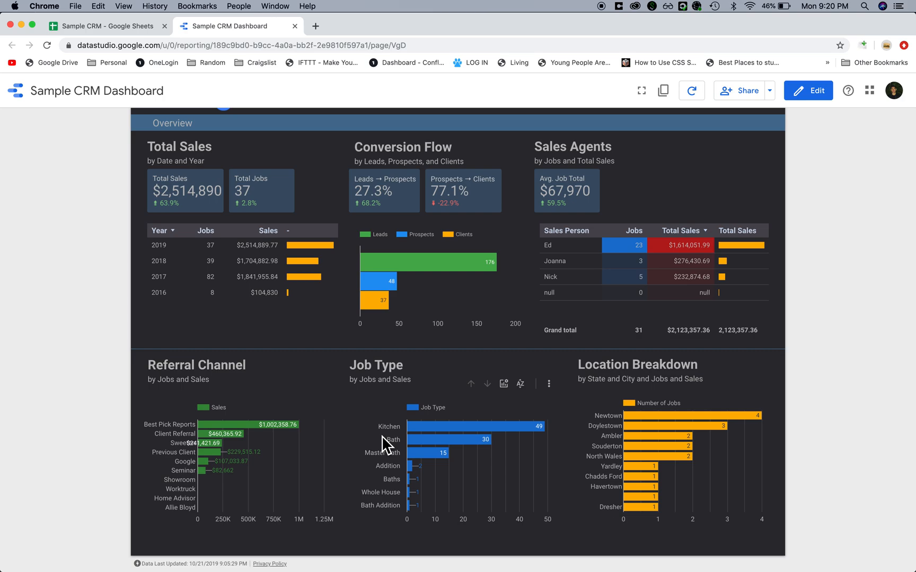
mouse_move(323, 422)
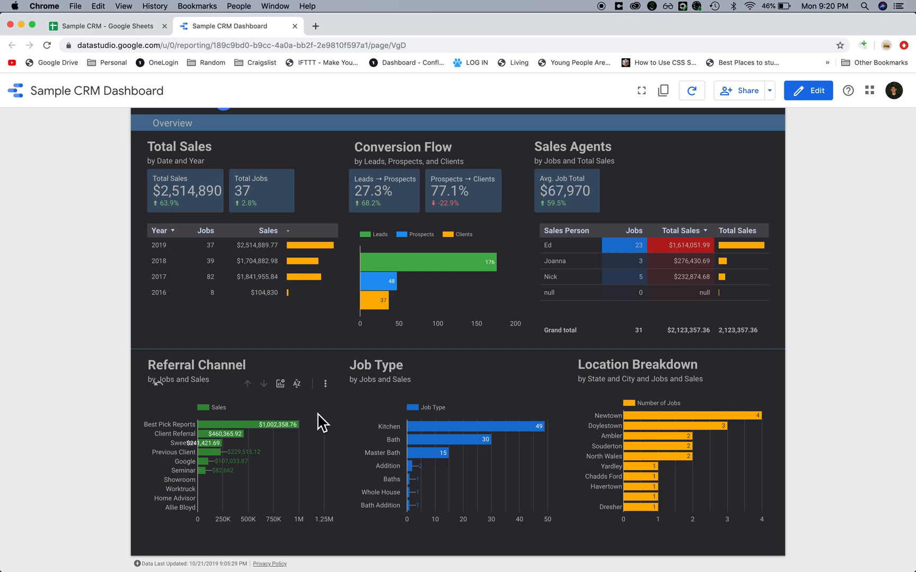
mouse_move(437, 444)
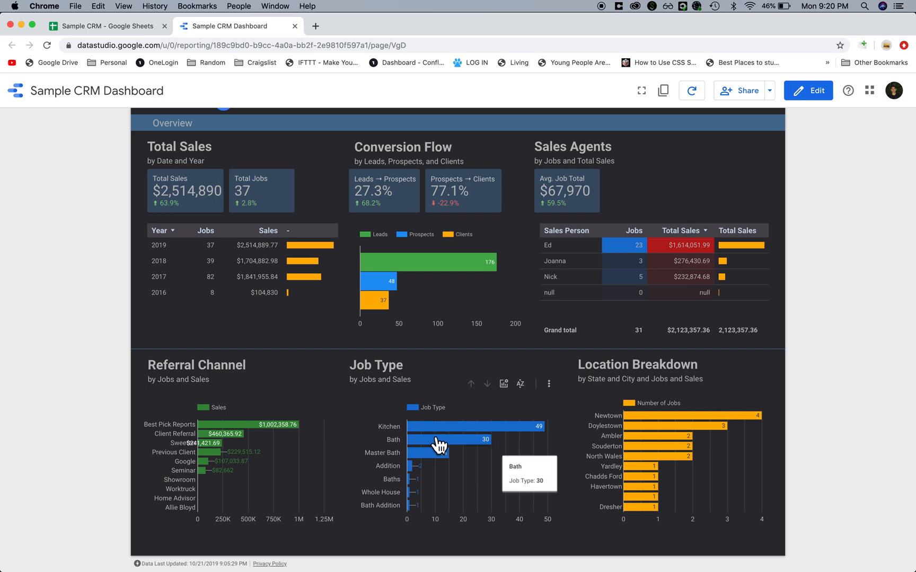
mouse_move(463, 437)
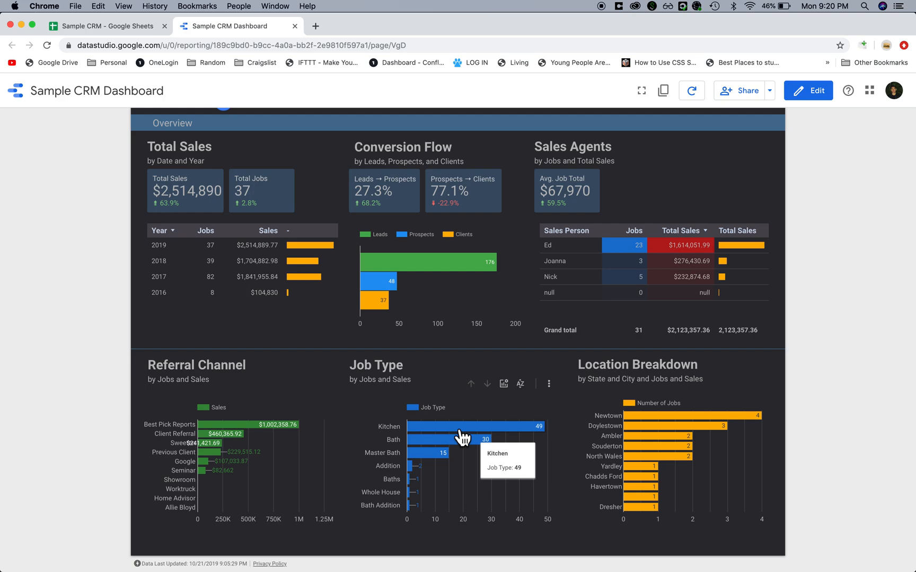
mouse_move(505, 407)
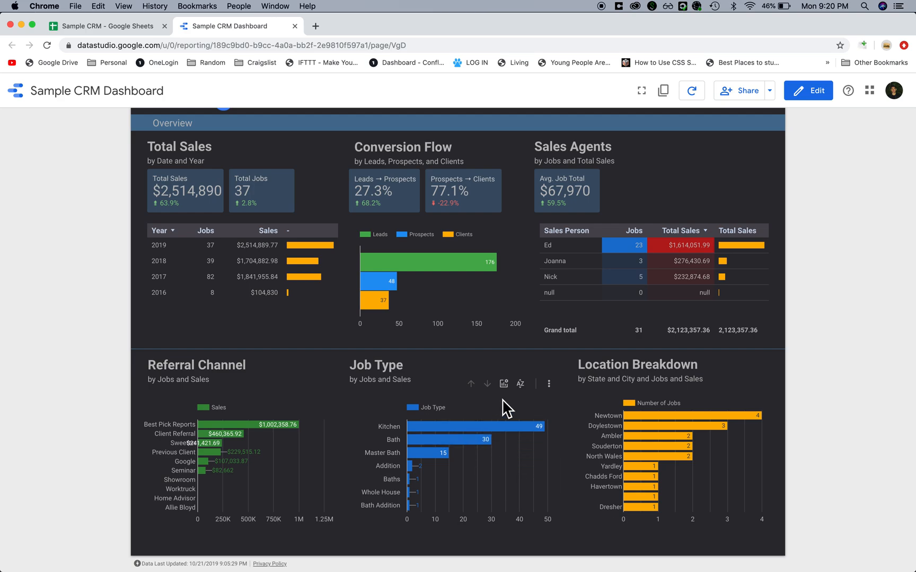
Switch the Job Type chart's optional metric to Sales, Kitchen leading at $1,442,007.94, and reopen the metric choices
click(504, 384)
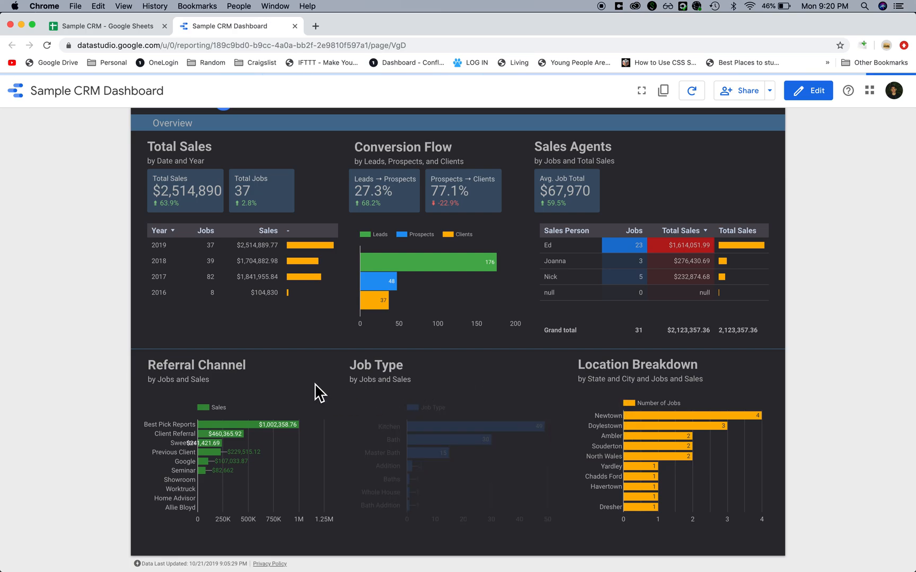
click(502, 384)
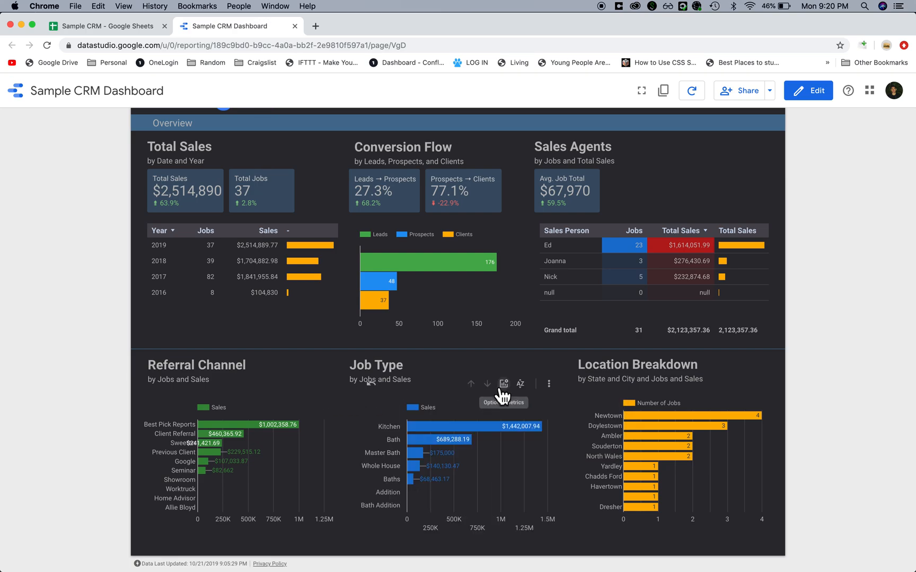
mouse_move(479, 475)
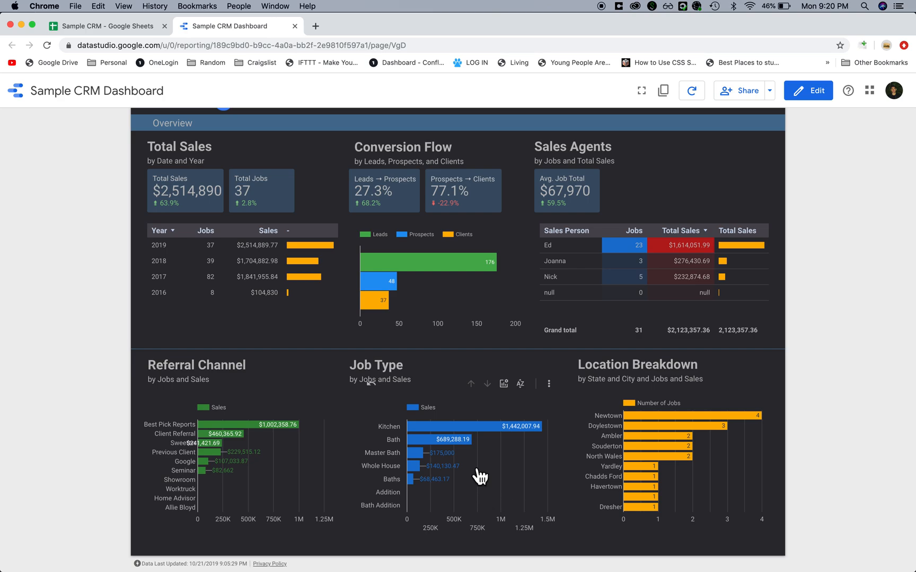
mouse_move(513, 443)
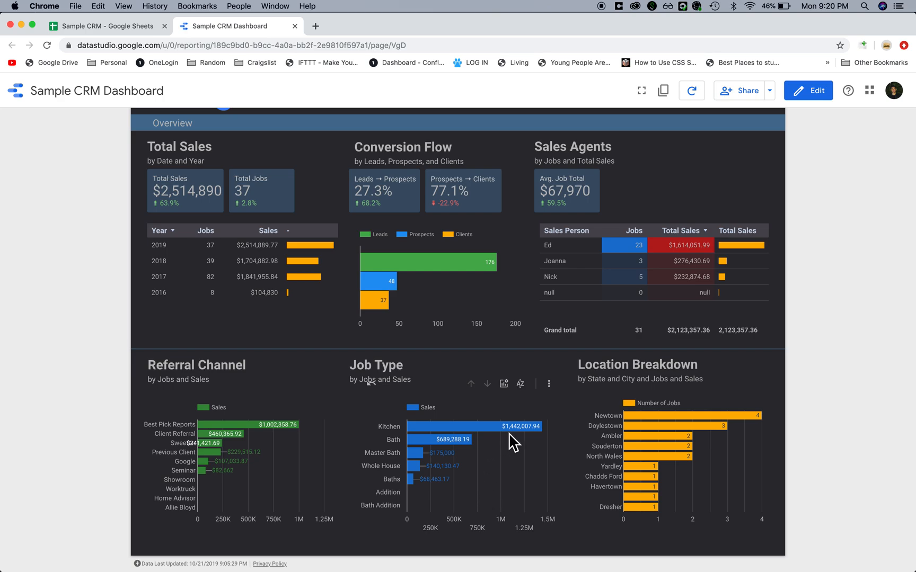
mouse_move(503, 384)
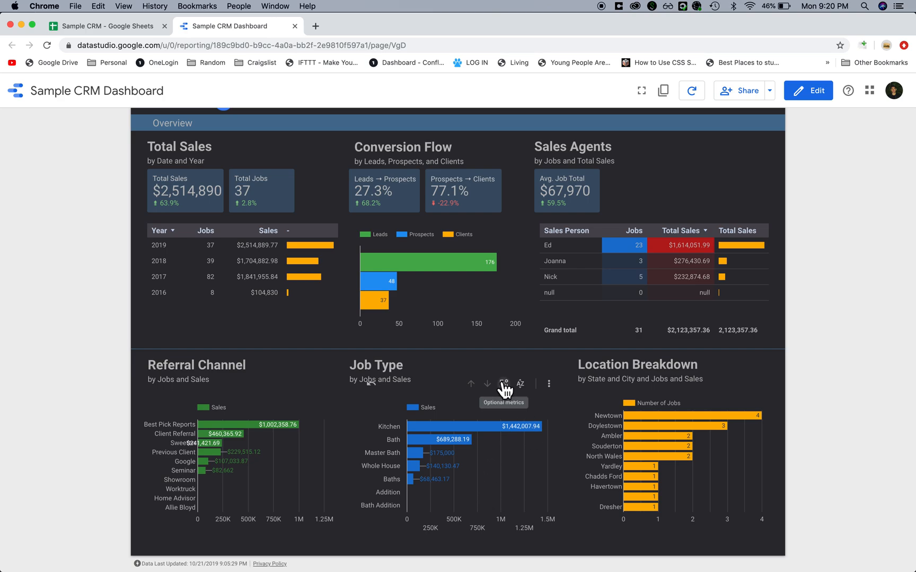
click(504, 384)
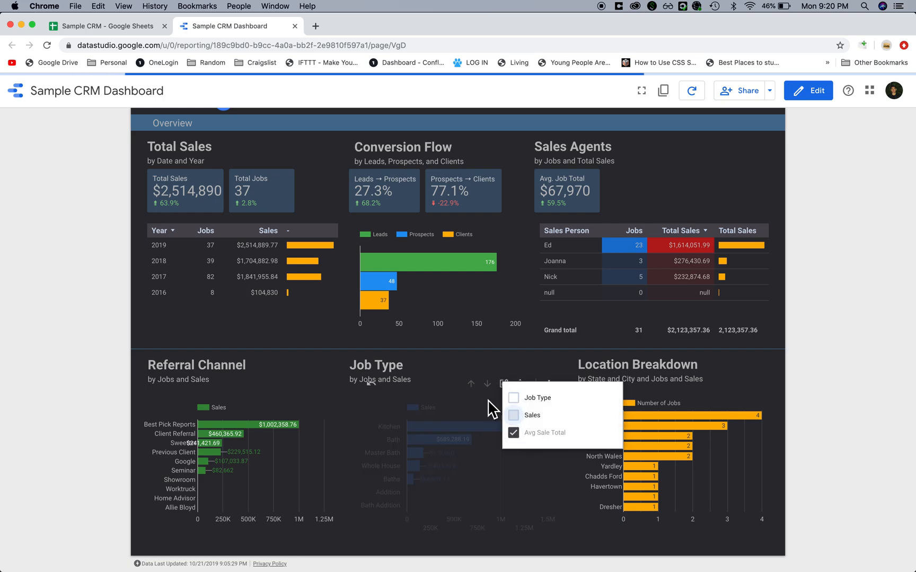
mouse_move(329, 388)
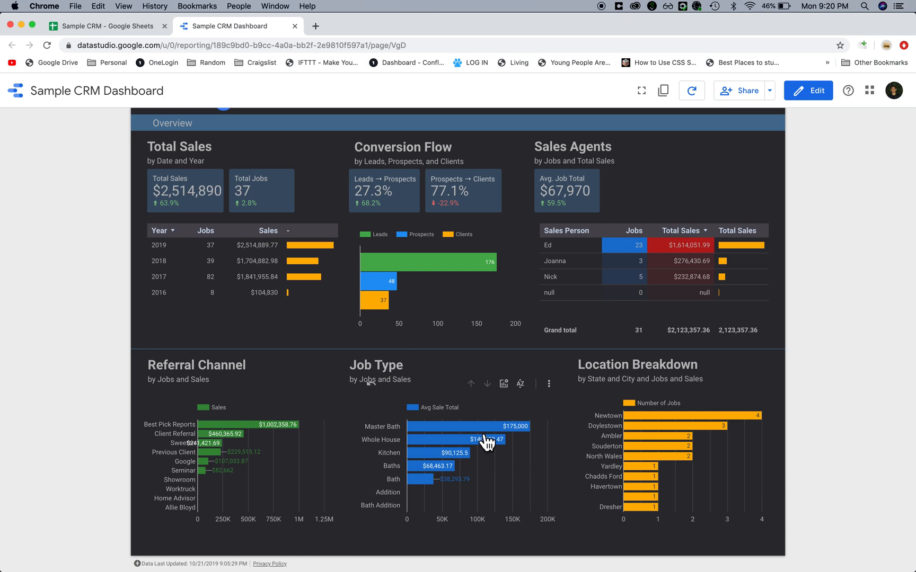
mouse_move(506, 470)
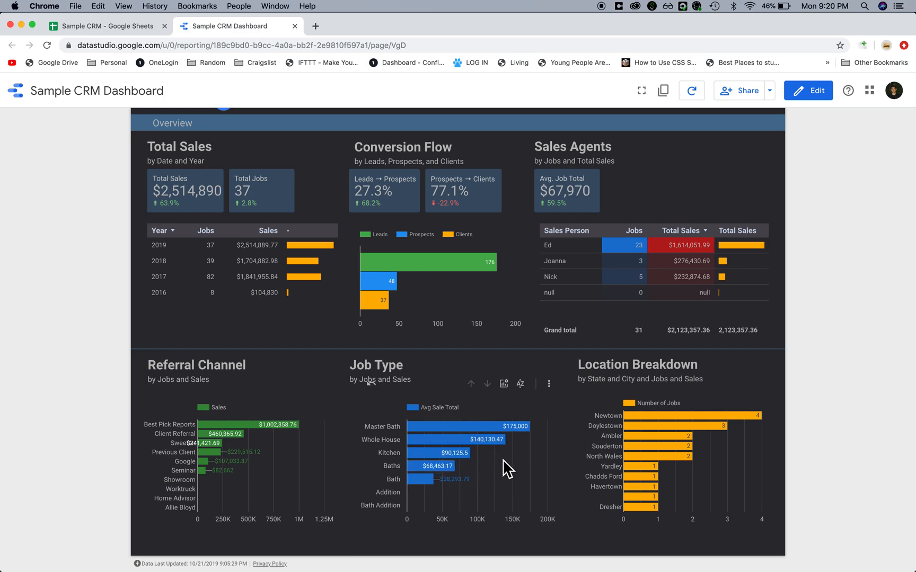
mouse_move(463, 484)
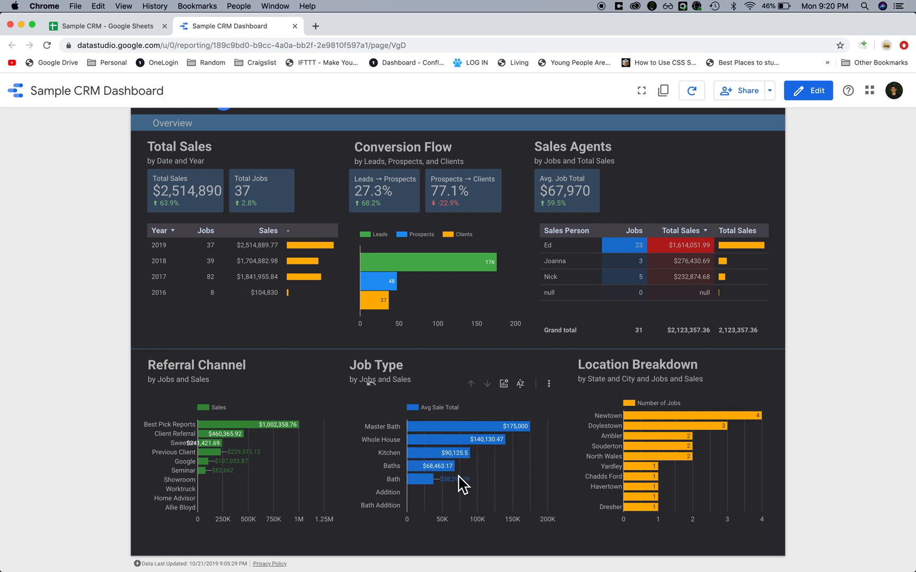
mouse_move(585, 367)
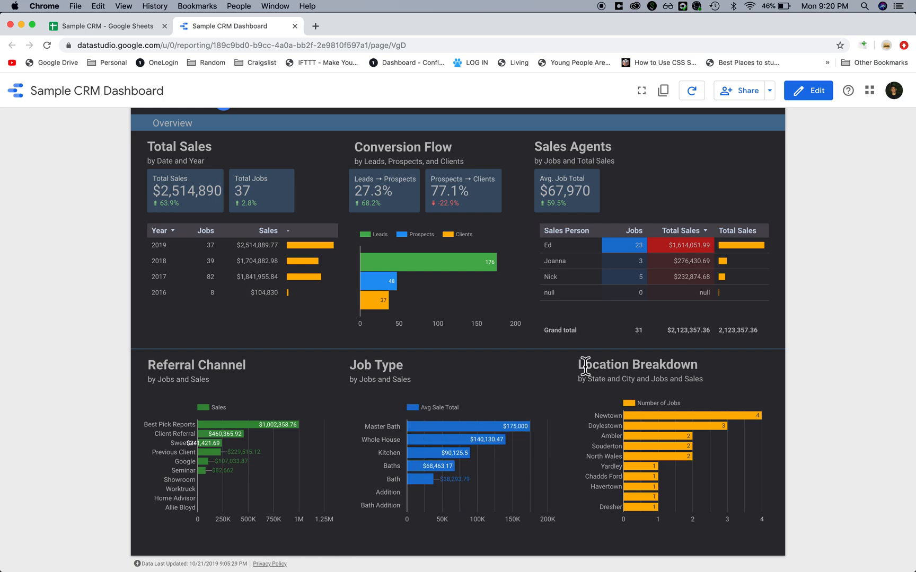
mouse_move(589, 427)
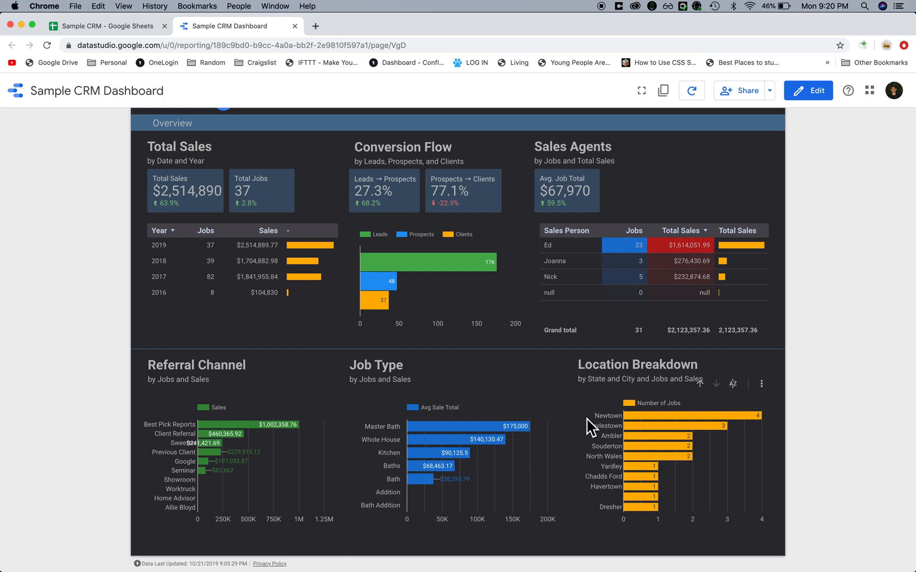
mouse_move(742, 385)
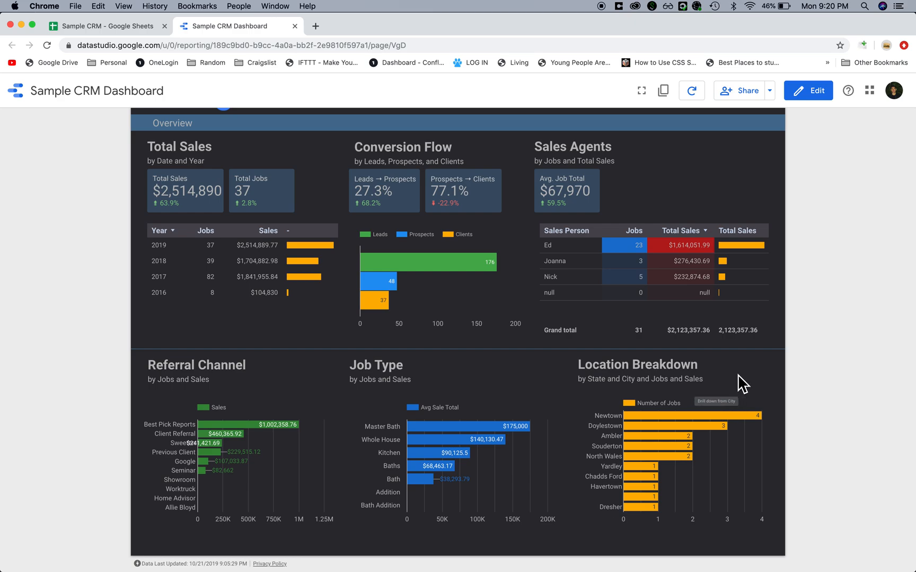
mouse_move(708, 397)
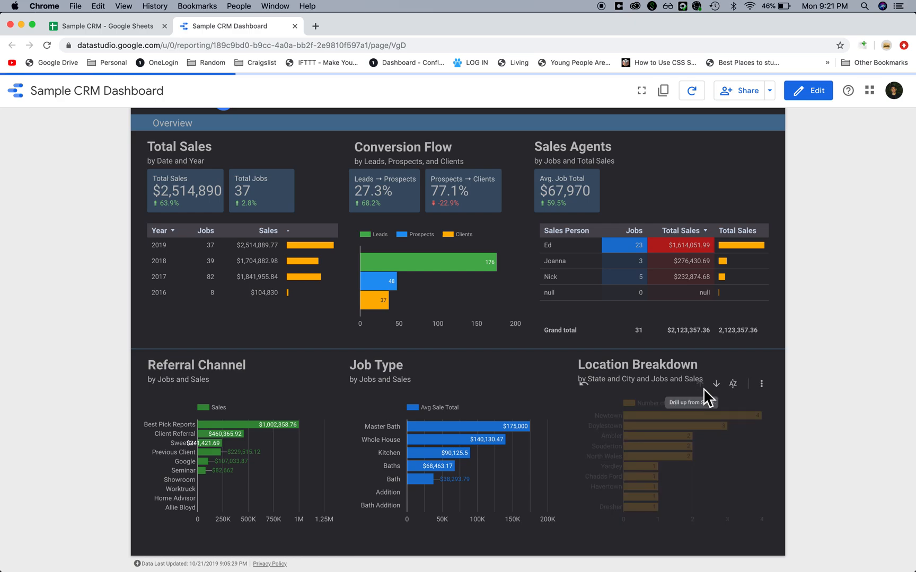
click(716, 383)
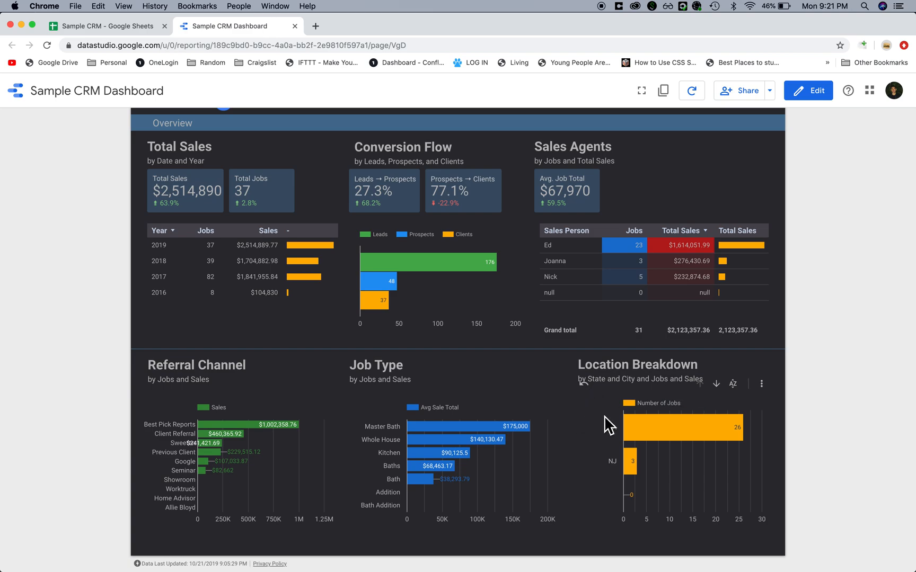
mouse_move(648, 428)
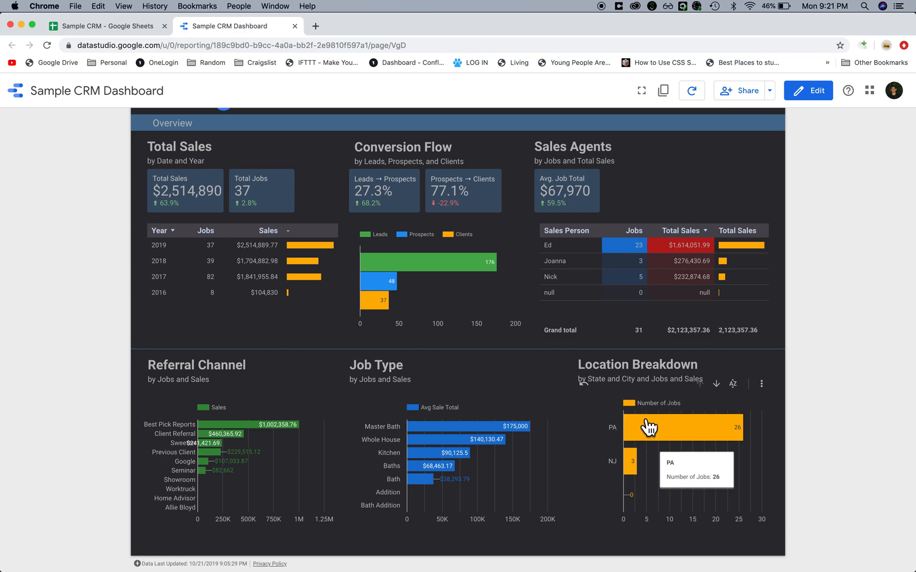
mouse_move(608, 452)
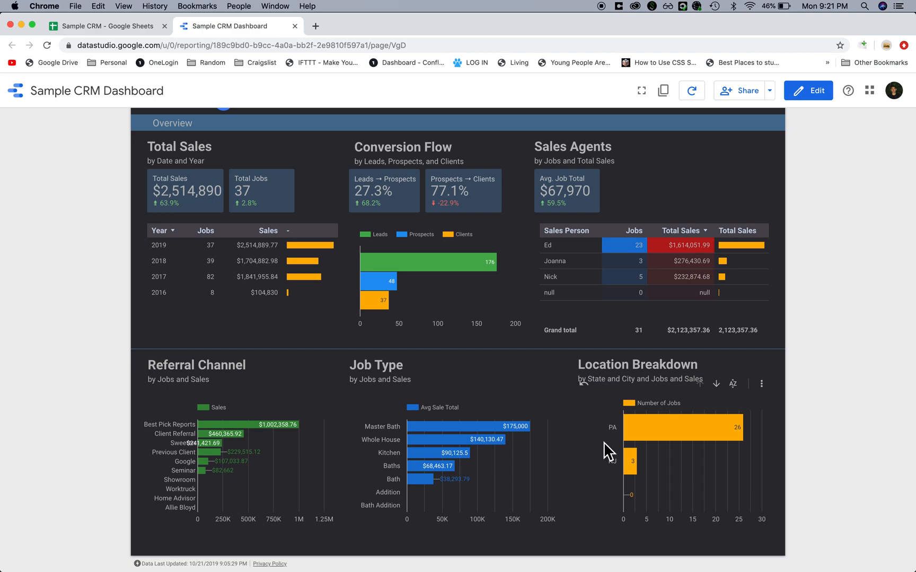
click(733, 384)
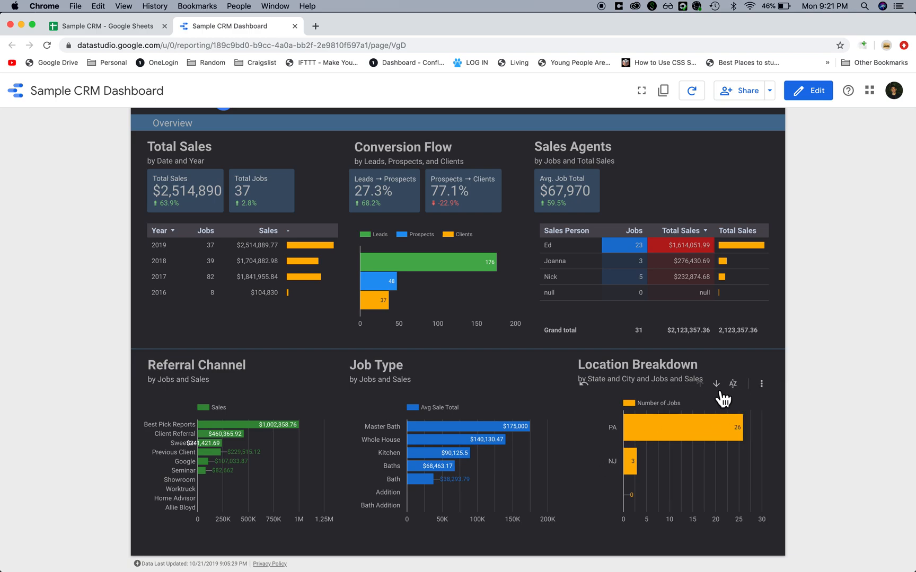
click(716, 383)
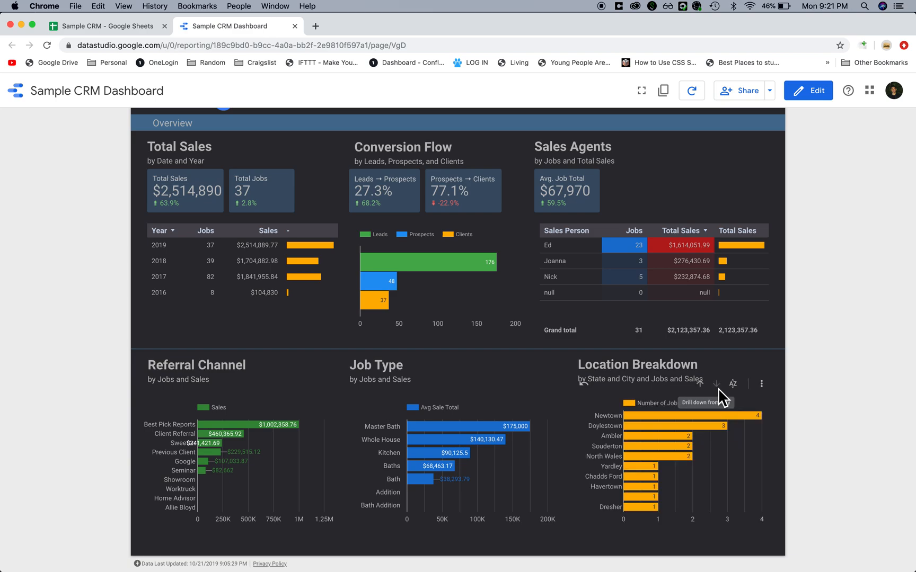
mouse_move(659, 428)
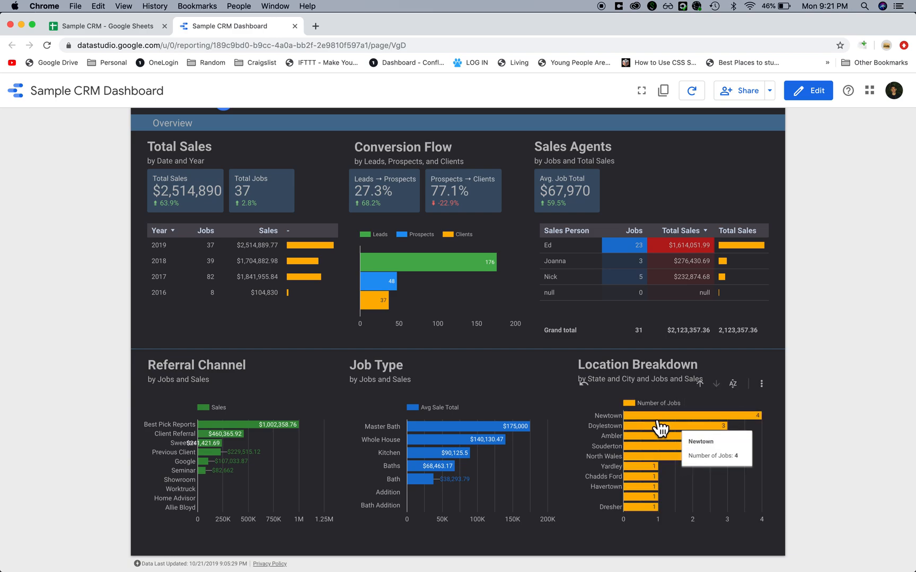
Scroll to the report top where the Jan 1 – Oct 20, 2019 date control sits
scroll(up, 3)
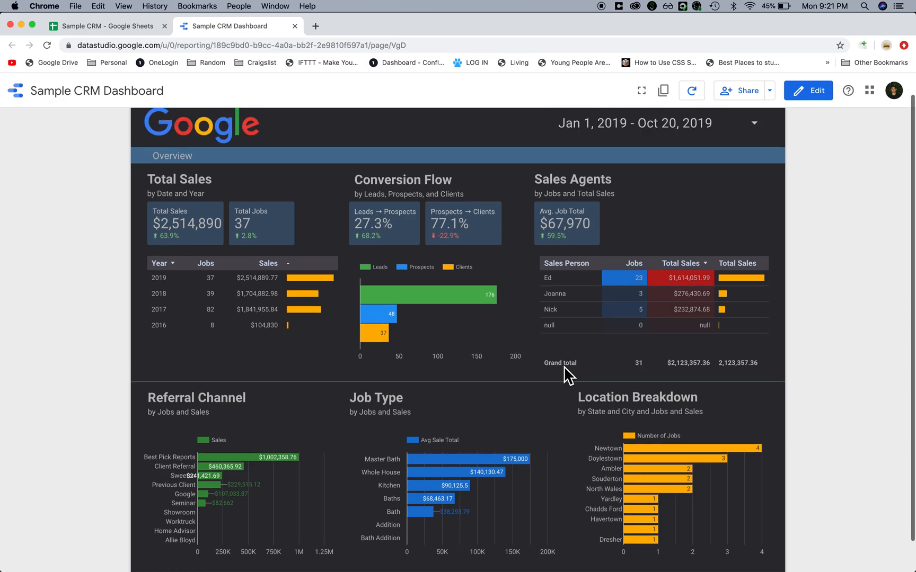
scroll(up, 3)
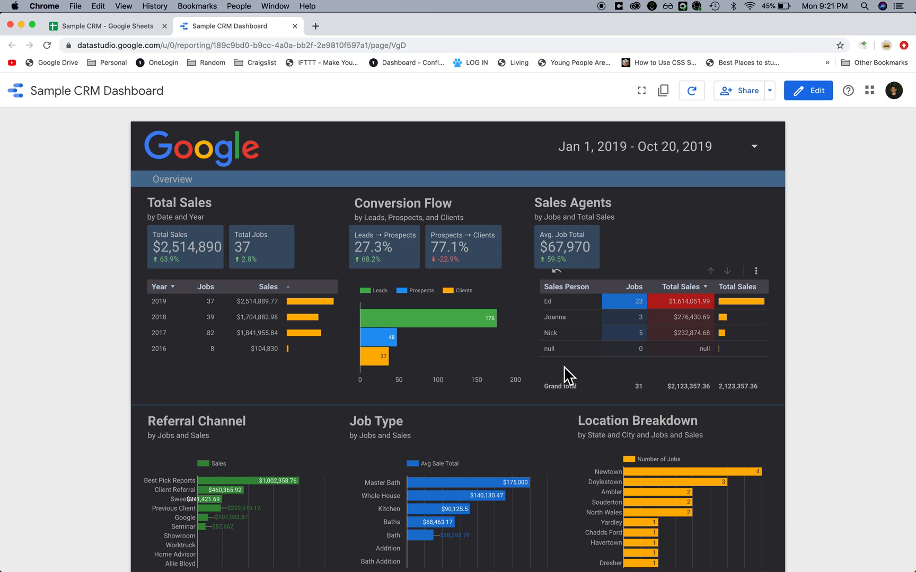
mouse_move(312, 336)
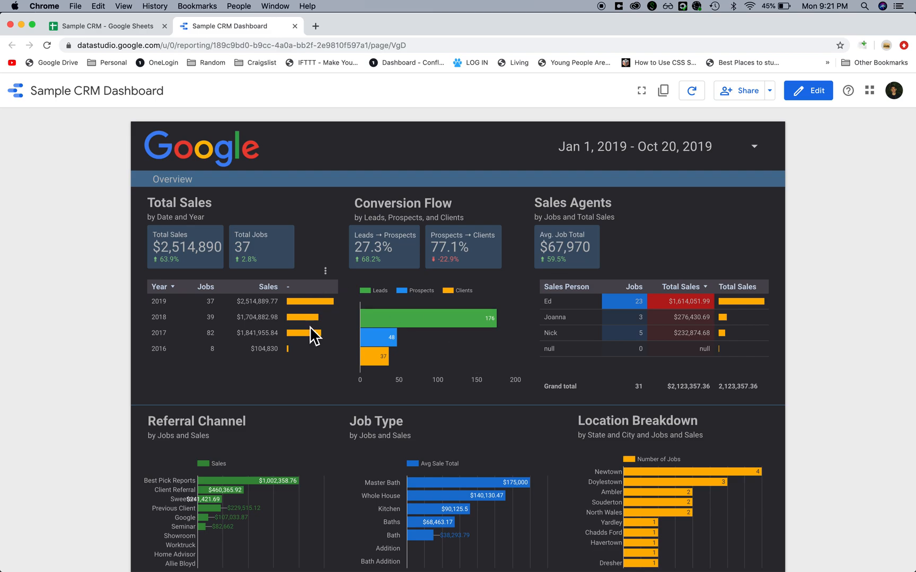
mouse_move(314, 336)
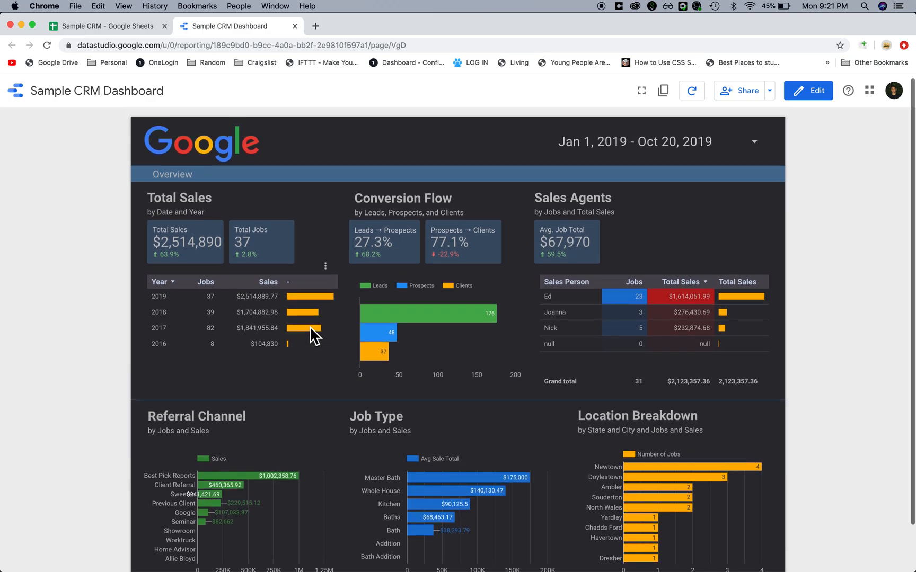
mouse_move(316, 335)
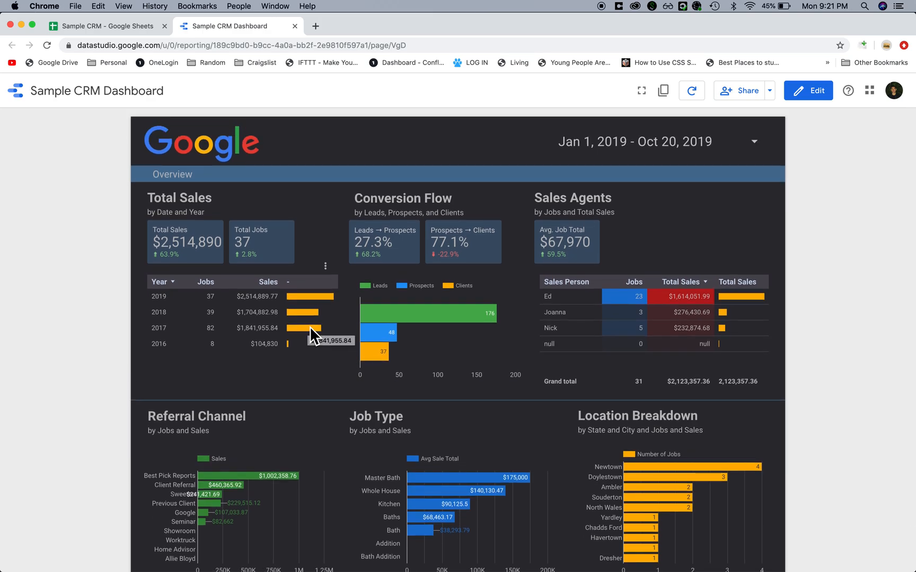
click(105, 26)
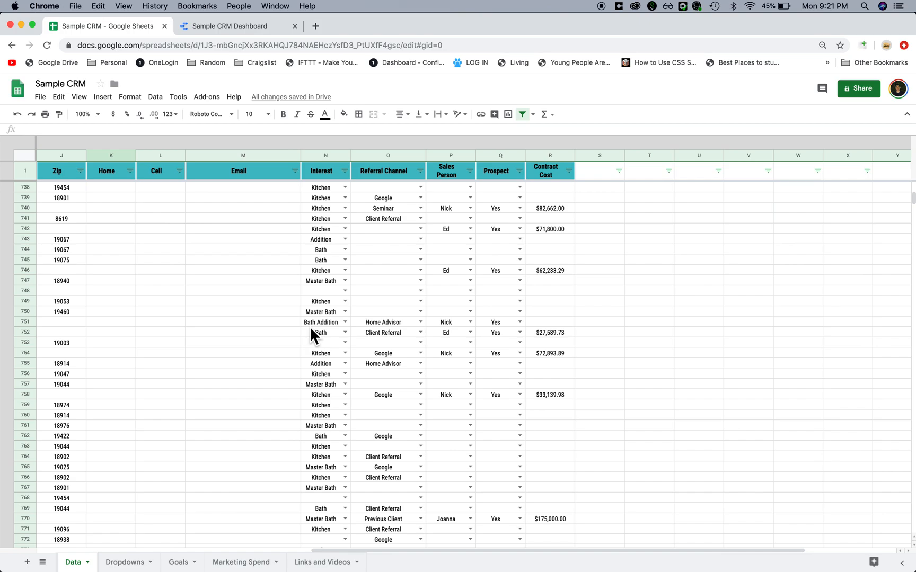
scroll(left, 3)
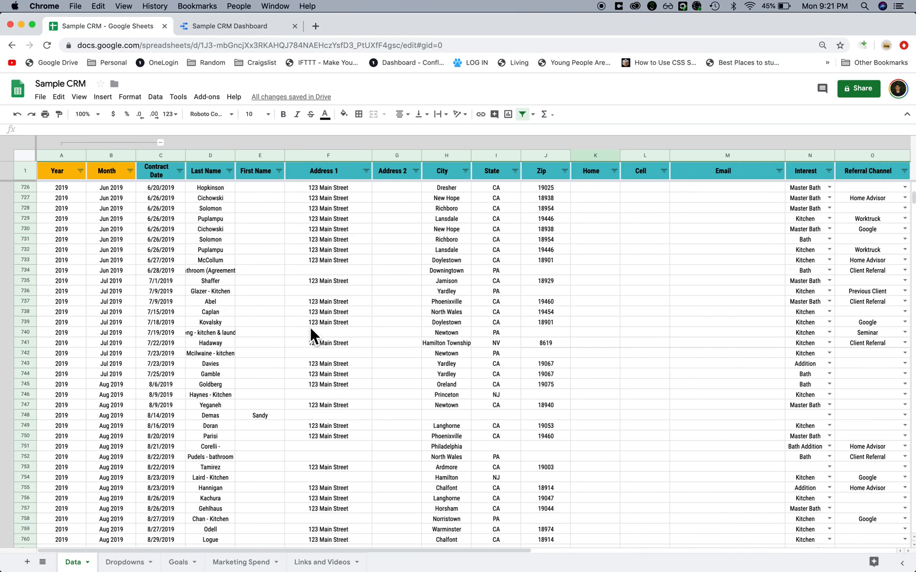
click(236, 25)
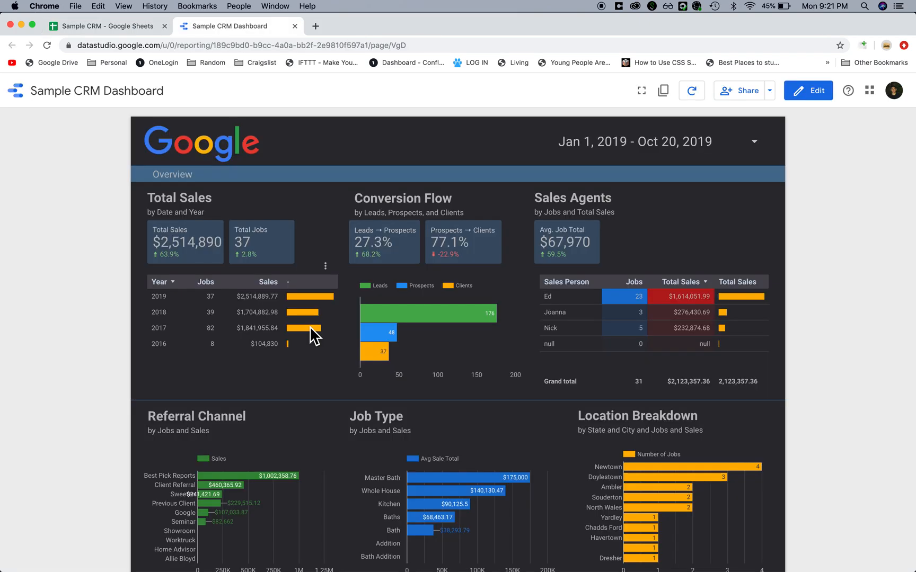